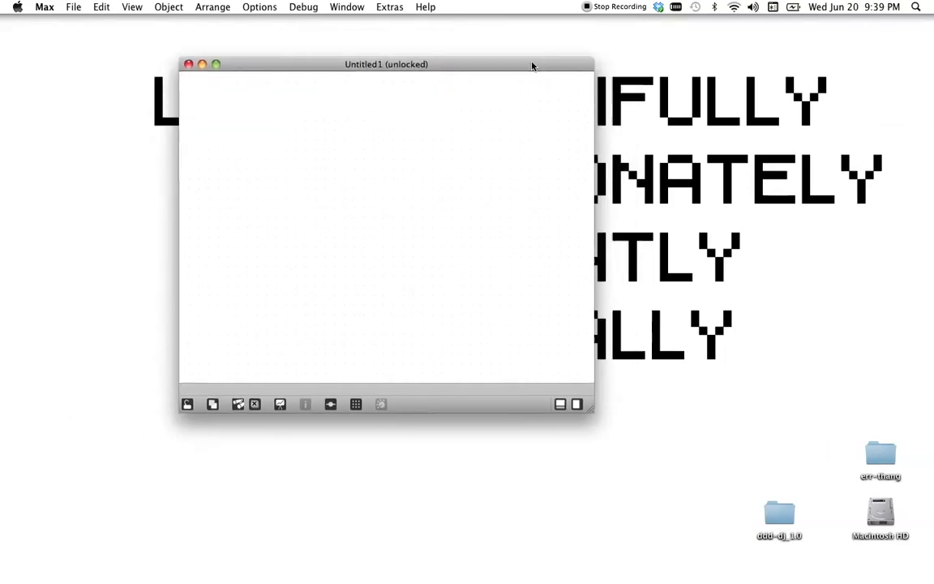
# Step: Wire a key object into a number box and lock the patch to view key codes
pyautogui.write('key')
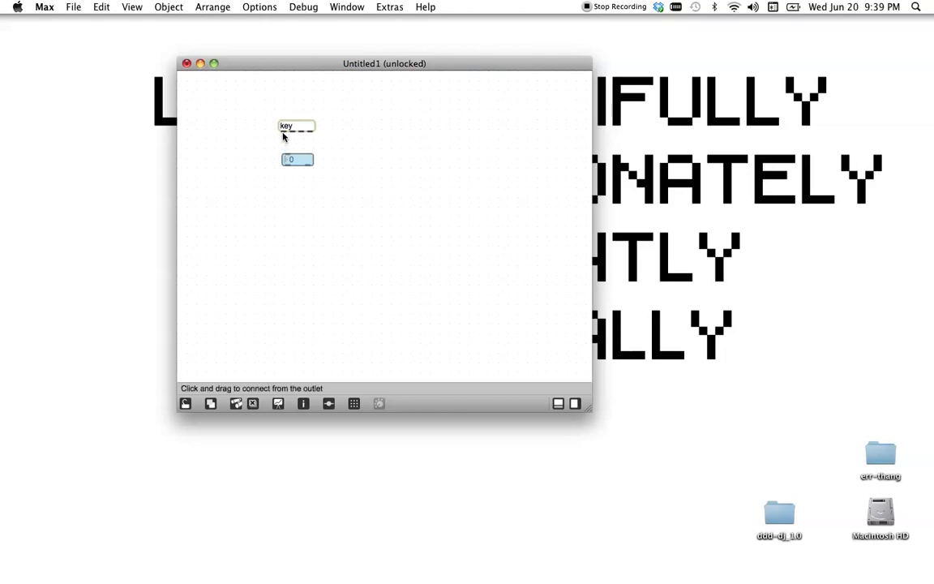
pyautogui.moveTo(298, 159); pyautogui.dragTo(296, 154)
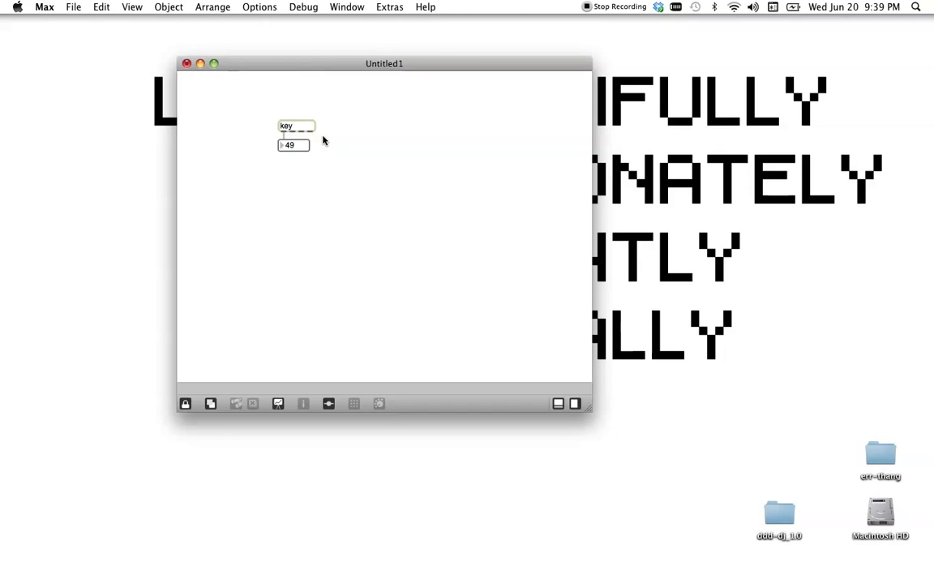
pyautogui.press('up')
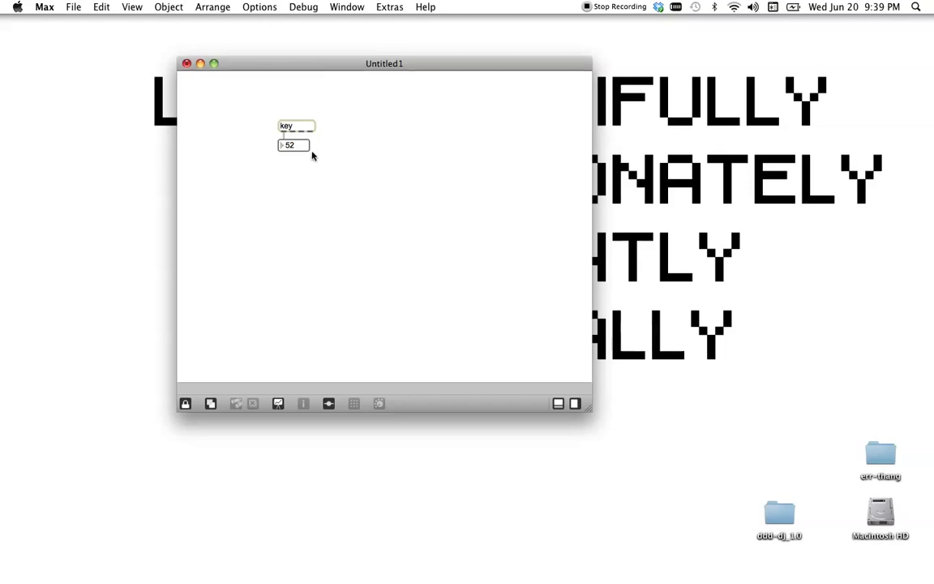
# Step: Route the number box through s ascii and r ascii into sel 49, testing with key 1
pyautogui.click(185, 403)
pyautogui.write('s ascii')
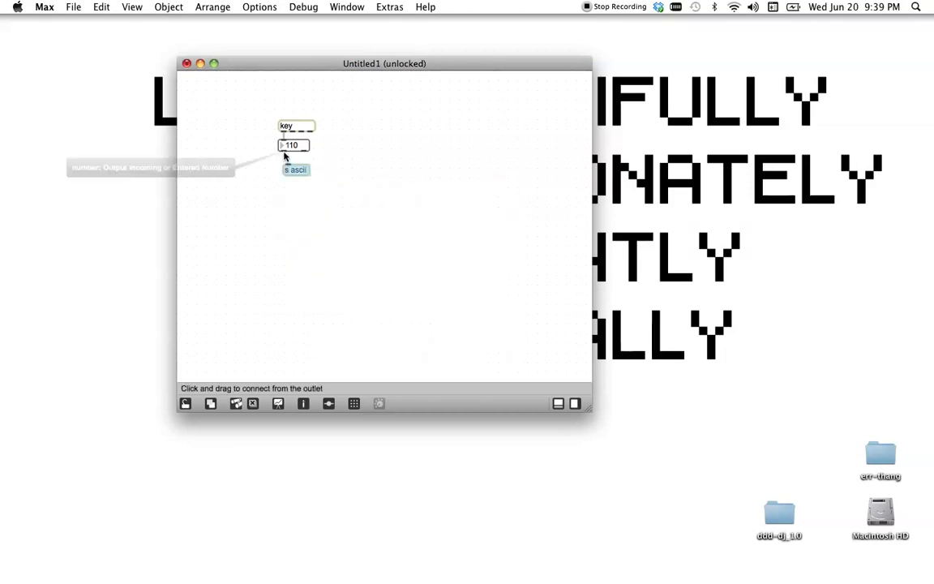
pyautogui.moveTo(296, 170); pyautogui.dragTo(290, 163)
pyautogui.write('r ascii')
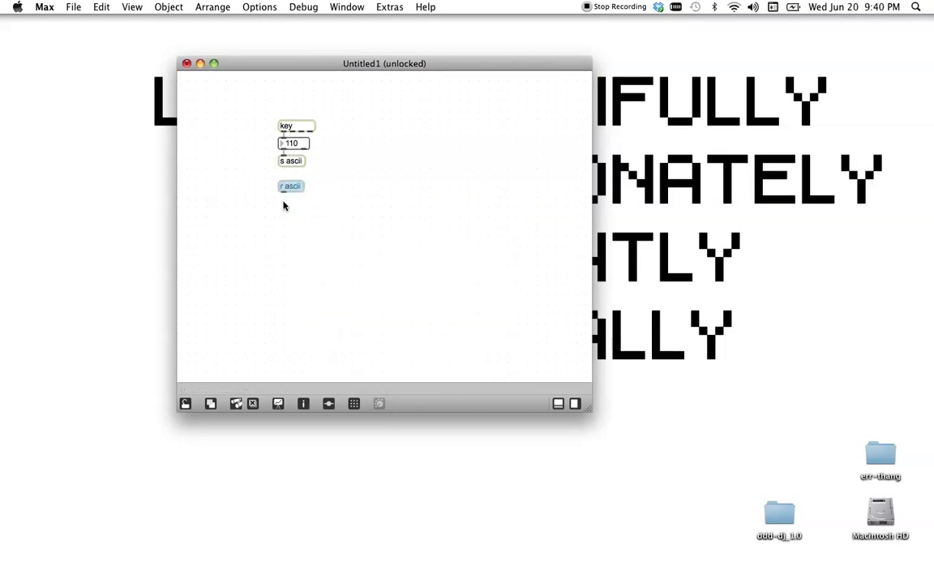
pyautogui.write('sel 49')
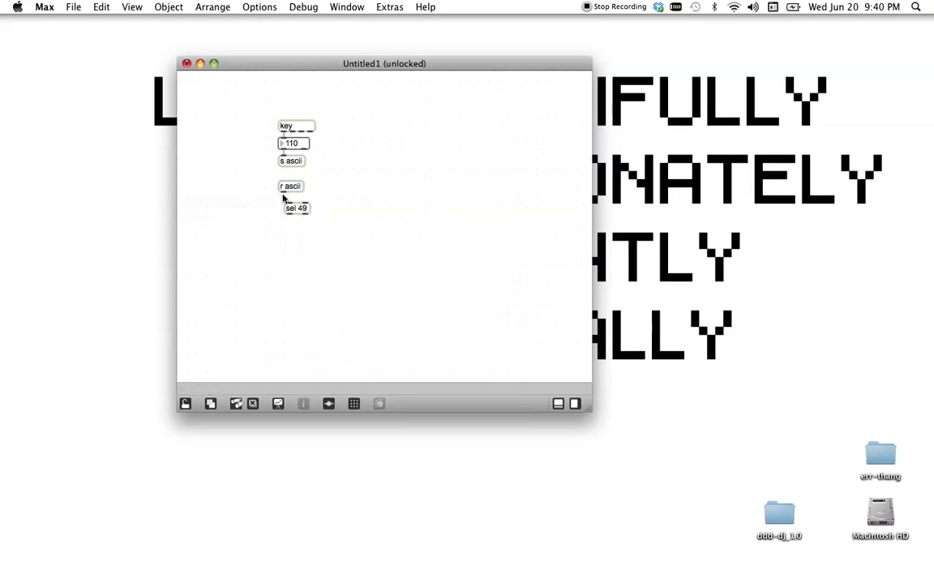
pyautogui.moveTo(296, 209); pyautogui.dragTo(293, 208)
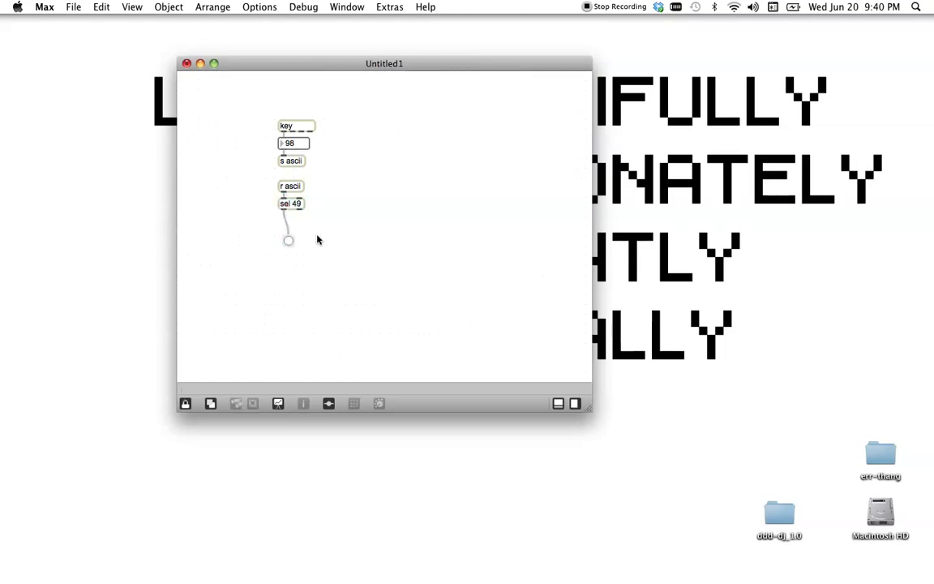
pyautogui.press('1')
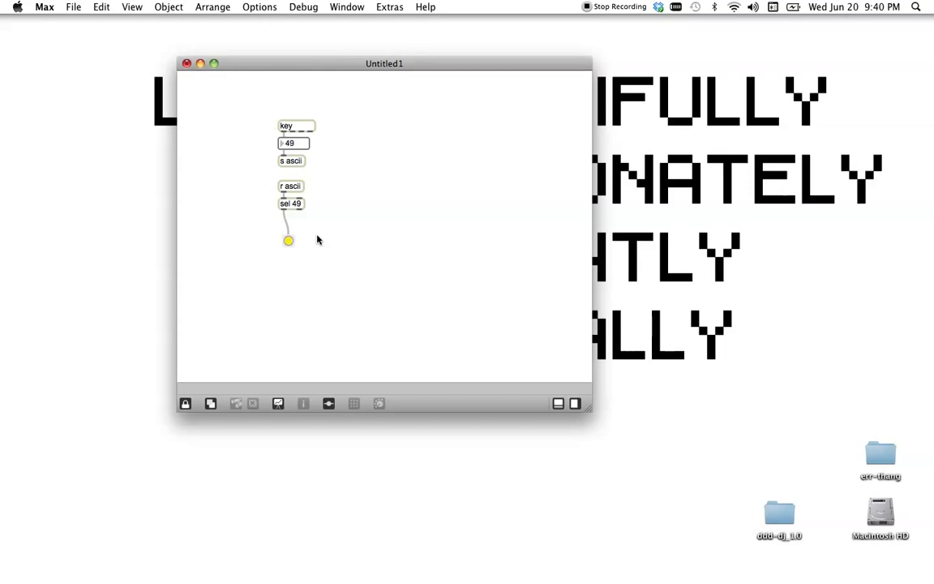
pyautogui.click(288, 241)
pyautogui.write('s trigger')
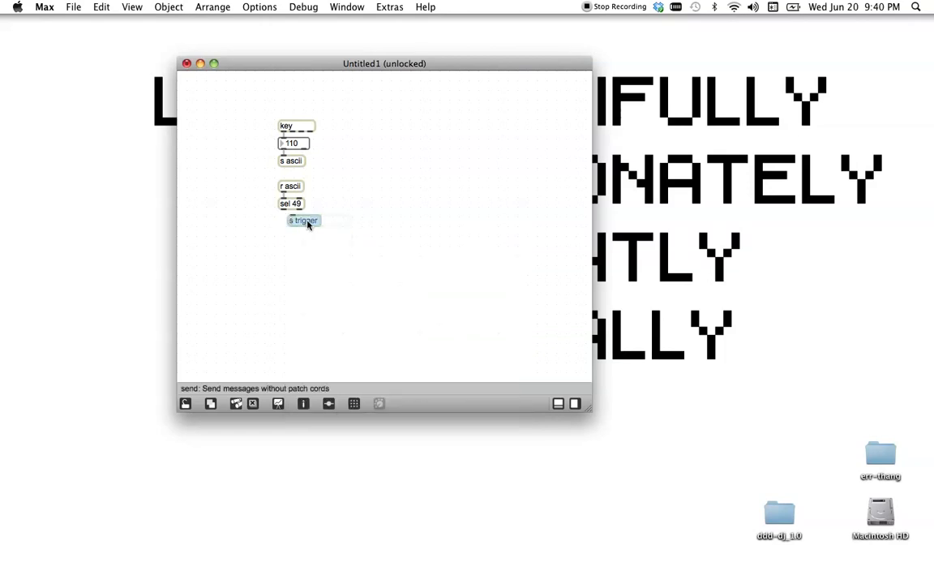
# Step: Place s trigger below sel 49 and connect sel 49 to the float number box
pyautogui.moveTo(304, 215); pyautogui.dragTo(284, 212)
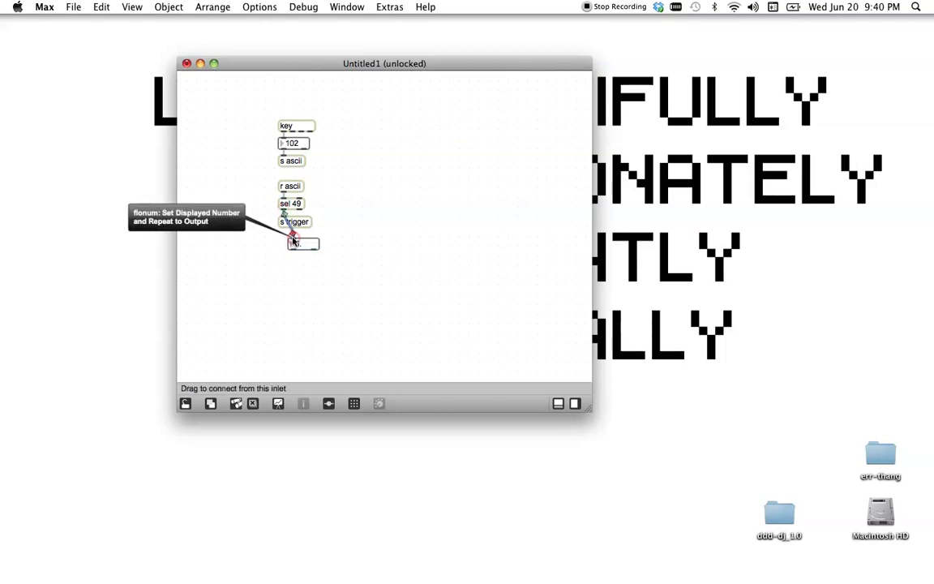
pyautogui.moveTo(304, 243); pyautogui.dragTo(292, 237)
pyautogui.write('s play')
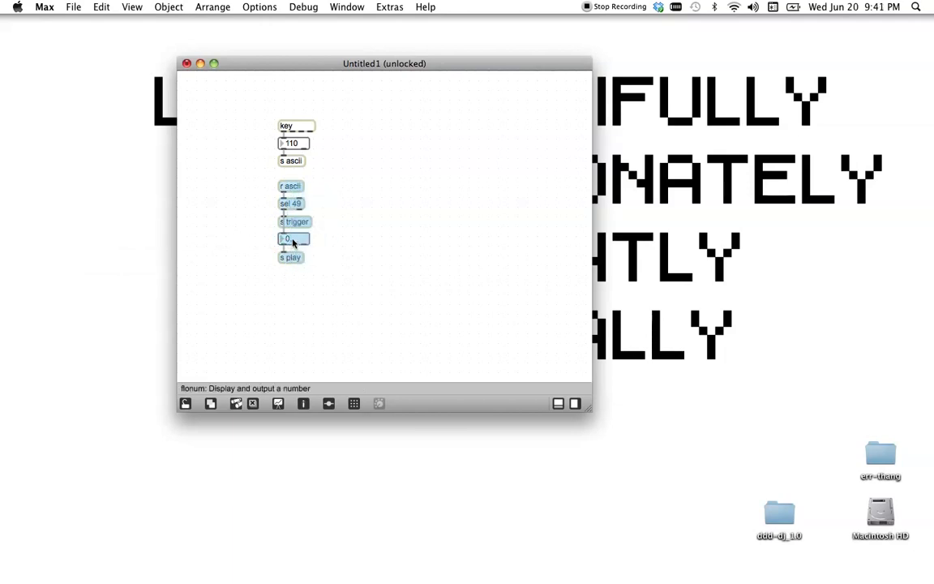
# Step: Duplicate the r ascii / sel chain into new columns and edit the second copy's sel value
pyautogui.moveTo(292, 221); pyautogui.dragTo(341, 222)
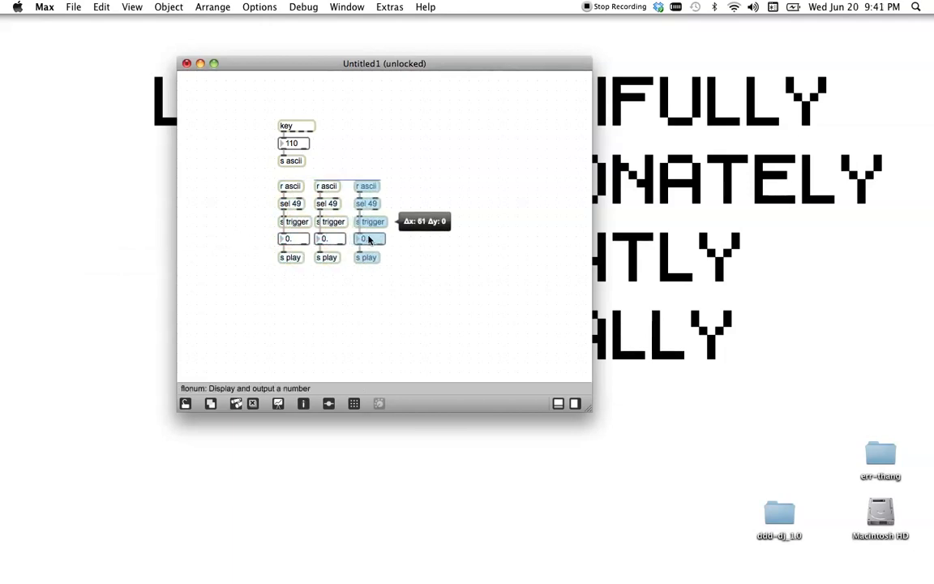
pyautogui.moveTo(369, 238); pyautogui.dragTo(399, 238)
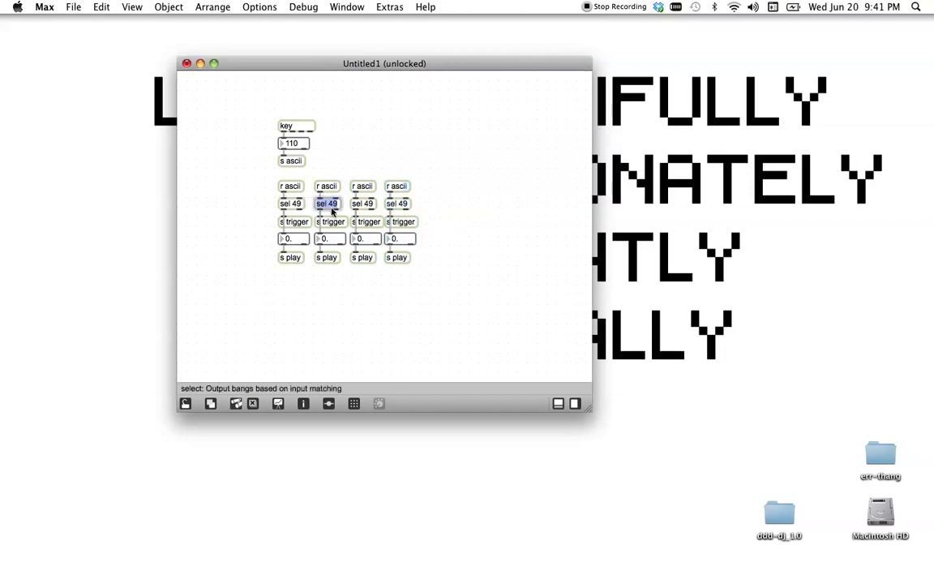
pyautogui.click(326, 203)
pyautogui.write('50')
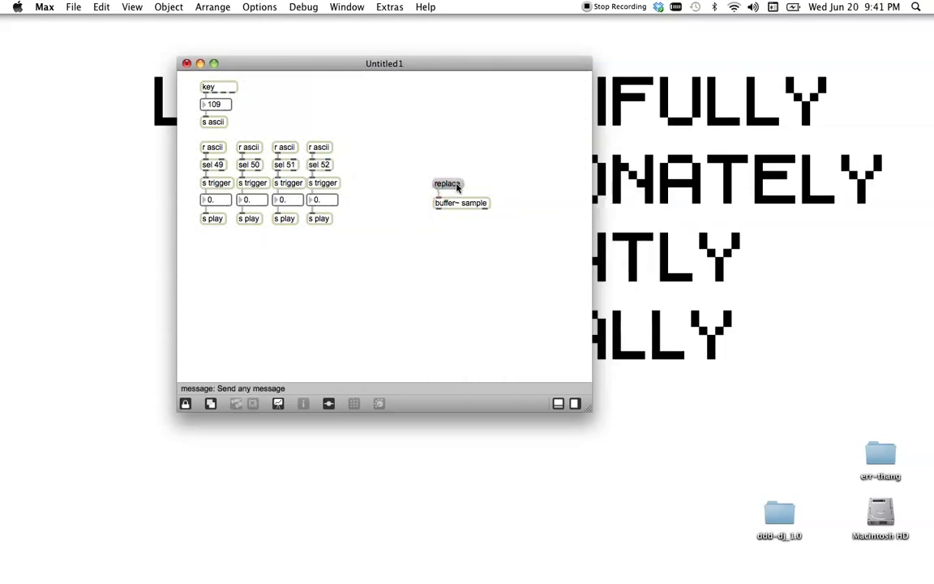
# Step: Load gulliver-loop.aif into buffer~ sample via the replace message
pyautogui.click(448, 183)
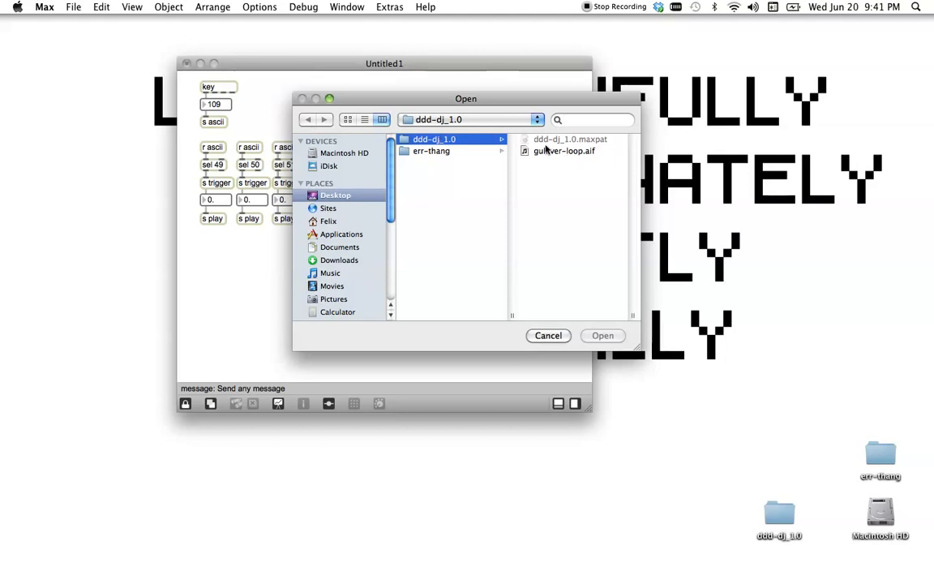
pyautogui.click(563, 151)
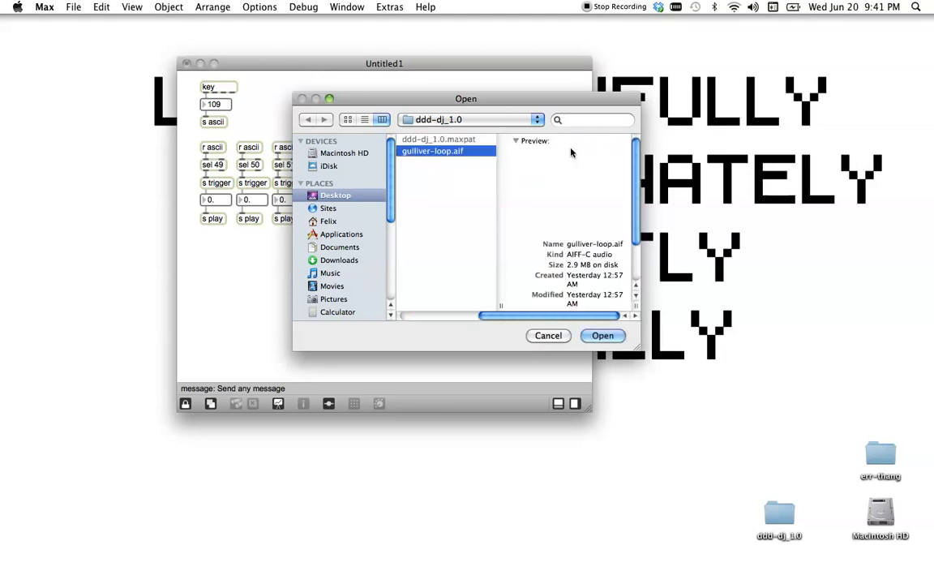
pyautogui.click(602, 335)
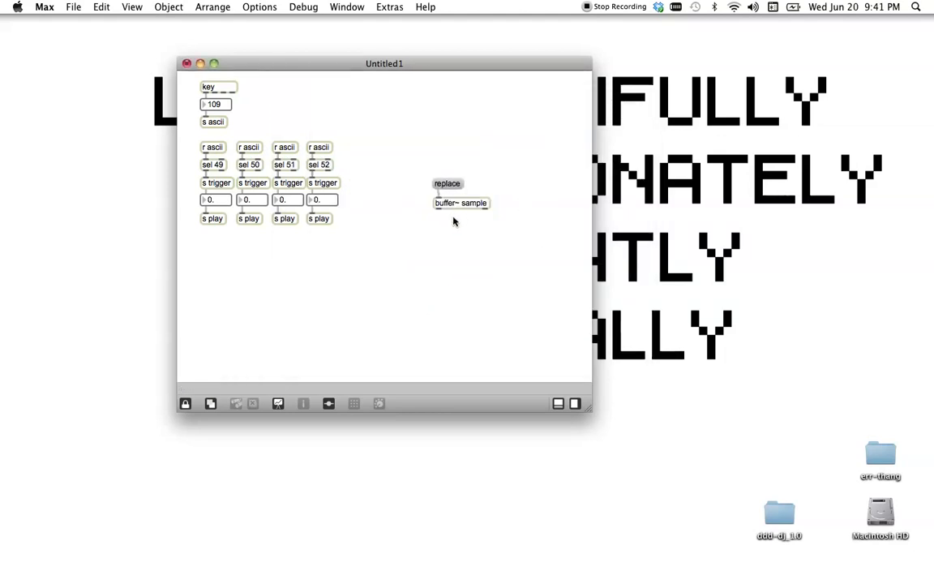
# Step: Add info~ sample and reload the sound file so its duration (10874.988281) is reported
pyautogui.write('info~')
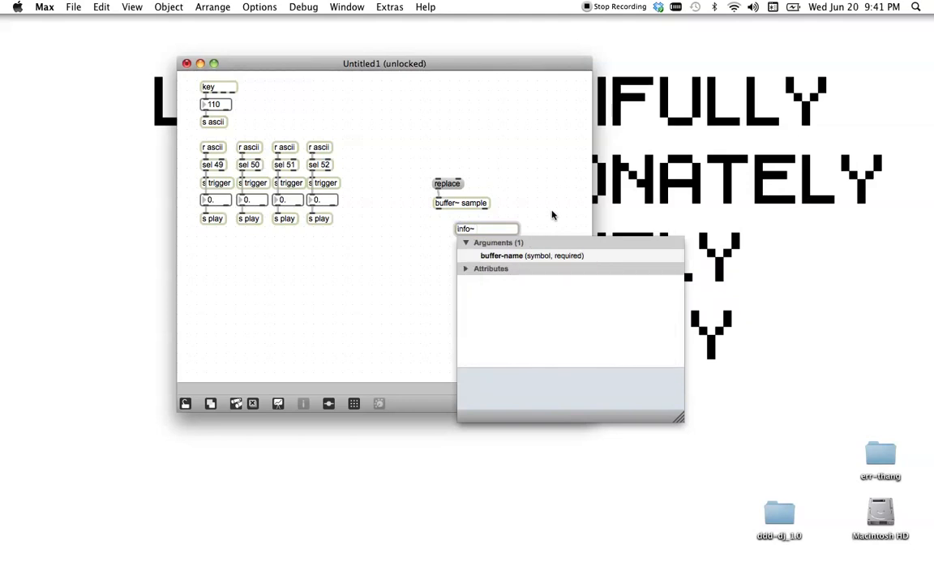
pyautogui.moveTo(551, 216)
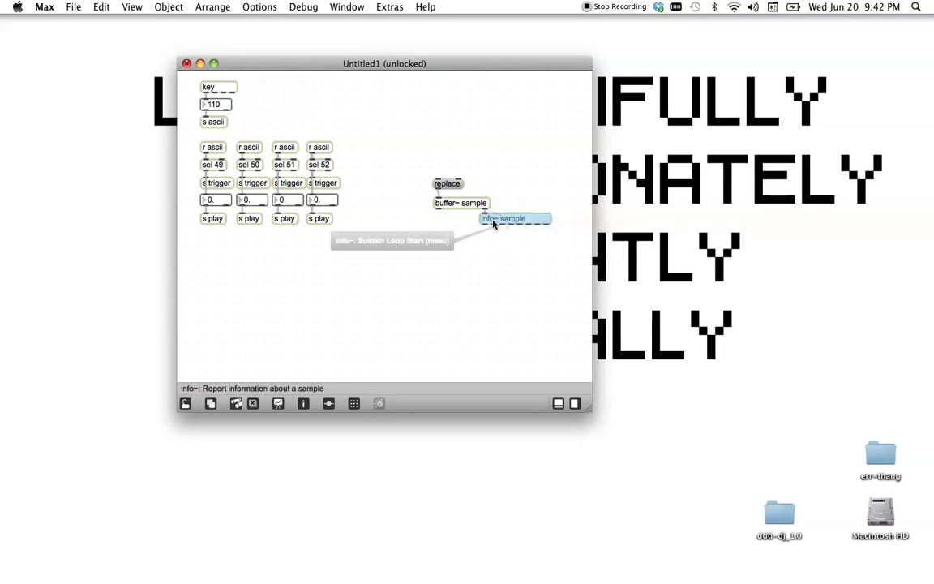
pyautogui.moveTo(533, 238)
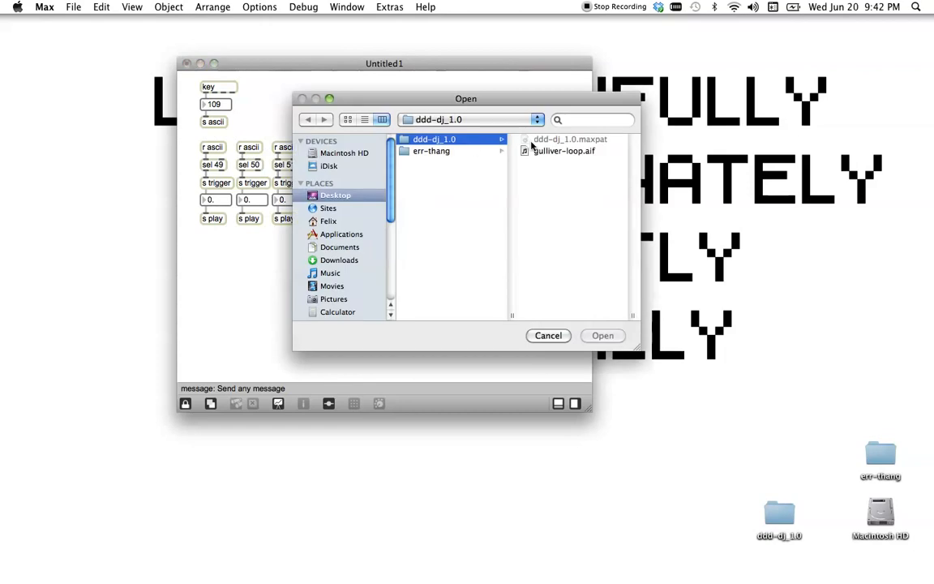
pyautogui.click(602, 335)
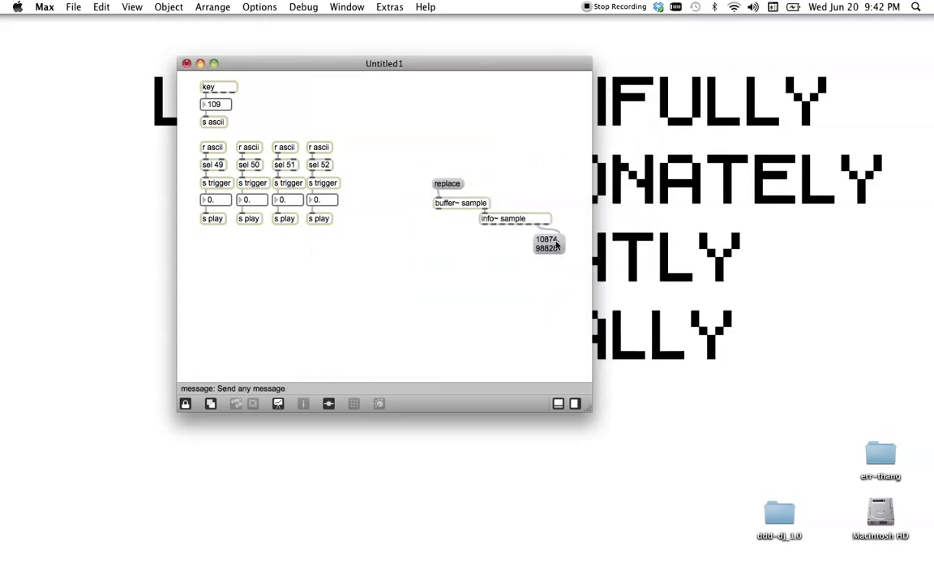
pyautogui.click(185, 403)
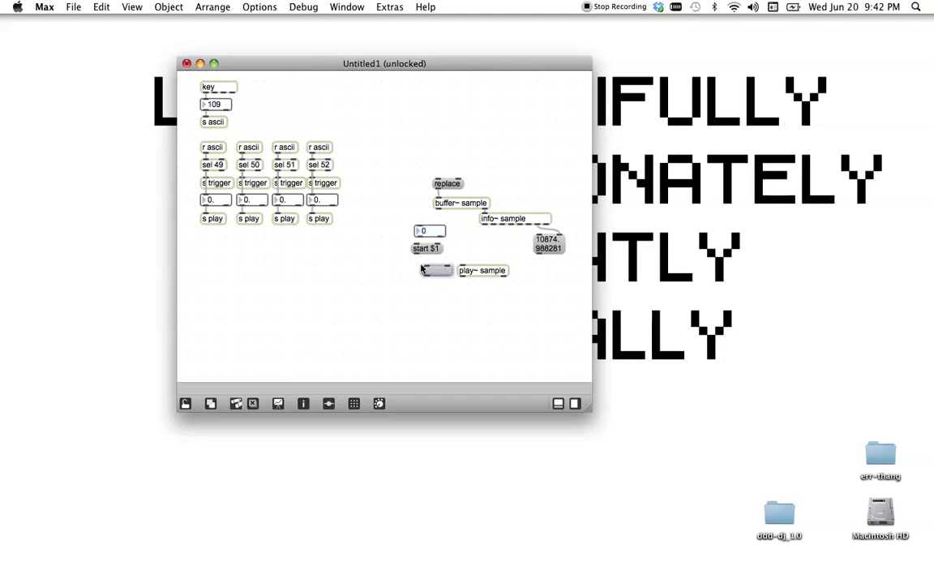
# Step: Add a message box to display the start 15 message from start $1
pyautogui.click(427, 248)
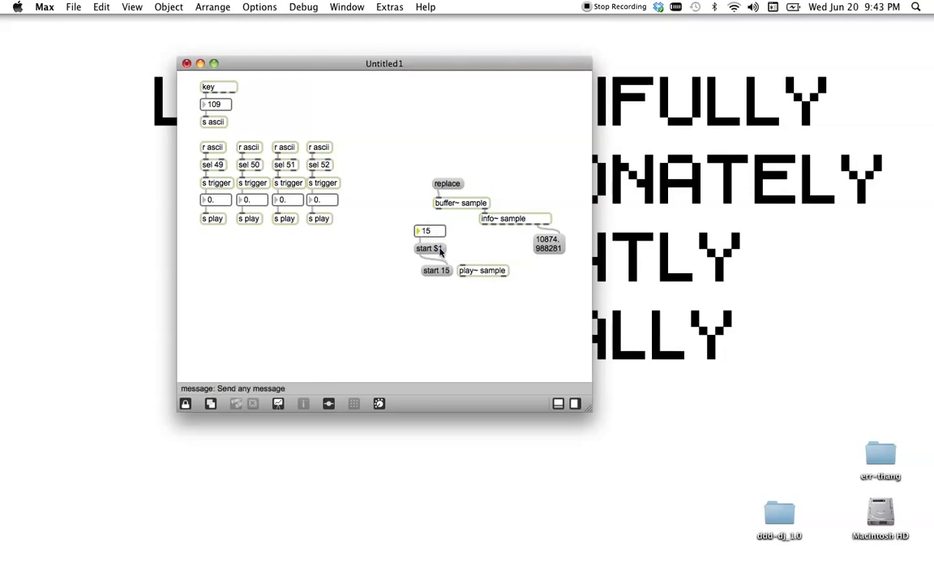
pyautogui.moveTo(414, 274)
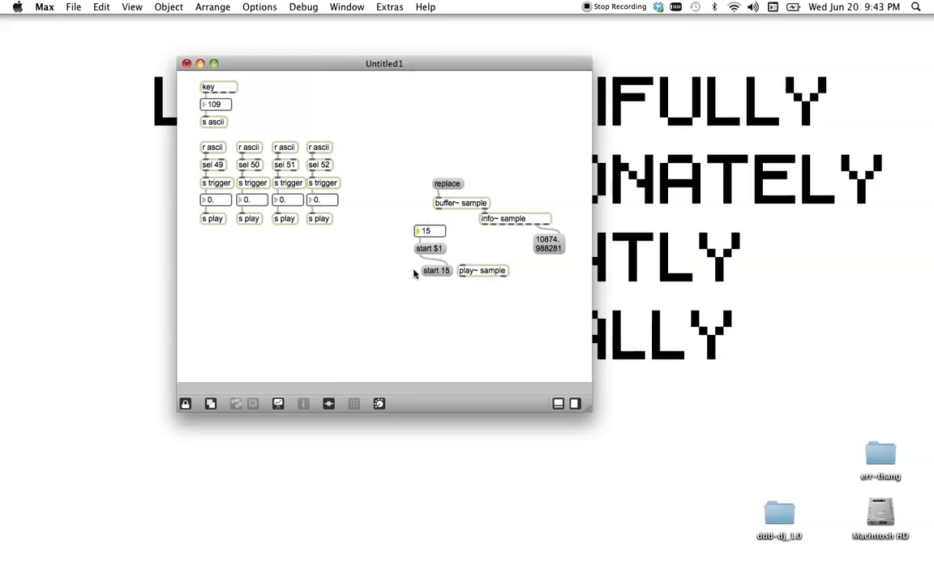
# Step: Select the test number box and start 15 message for removal
pyautogui.click(429, 231)
pyautogui.write('r play')
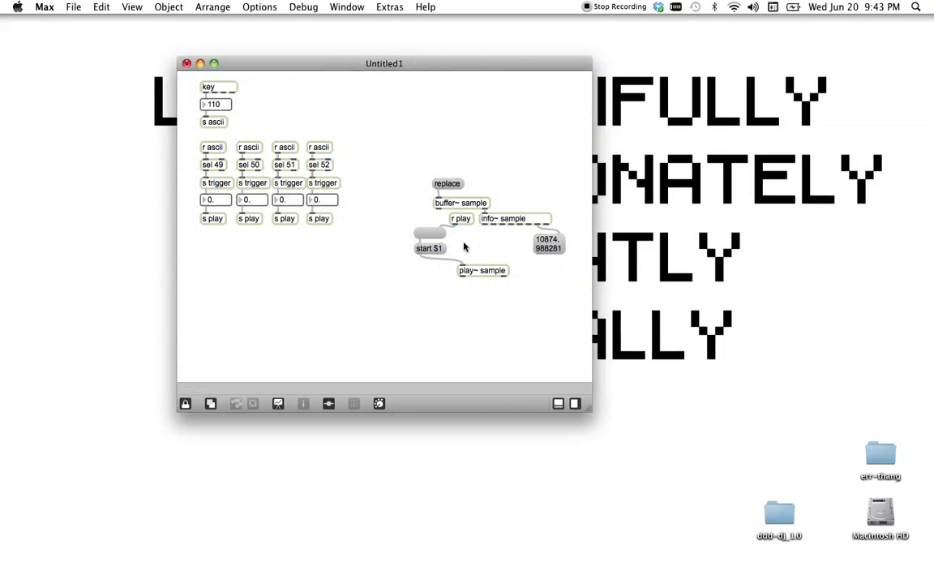
# Step: Unlock the patch and add an ezdac~ audio output after play~ sample
pyautogui.click(185, 403)
pyautogui.write('stop')
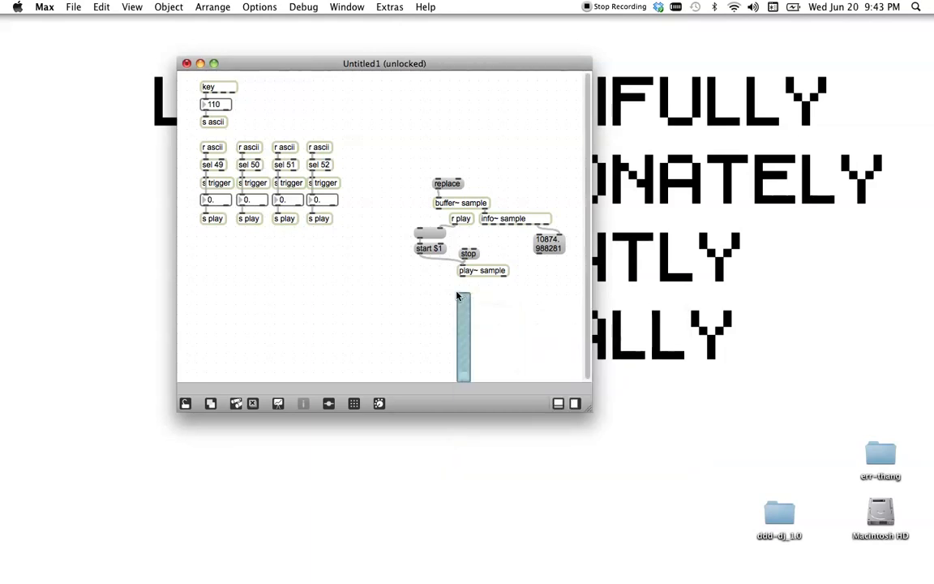
pyautogui.write('ezdac~')
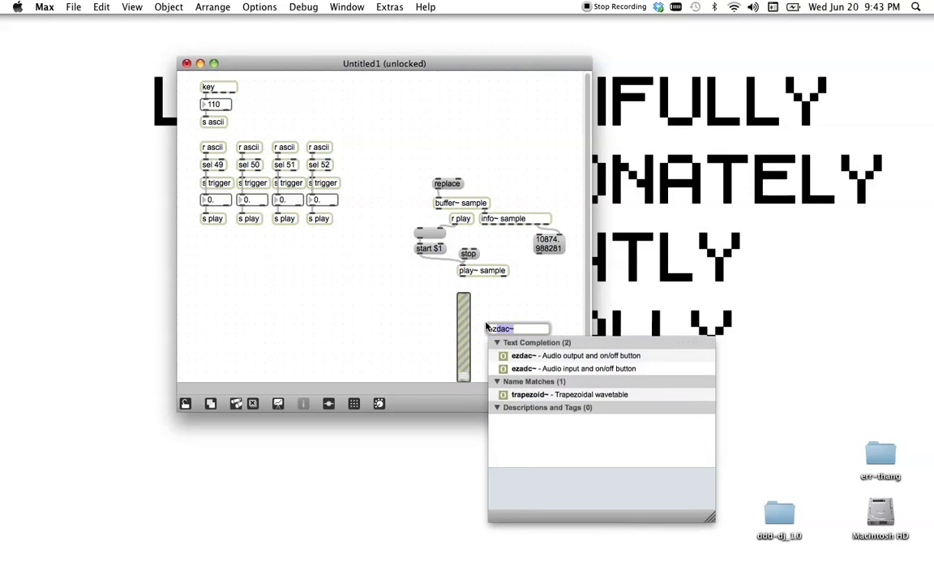
pyautogui.click(523, 355)
pyautogui.write('r trigger')
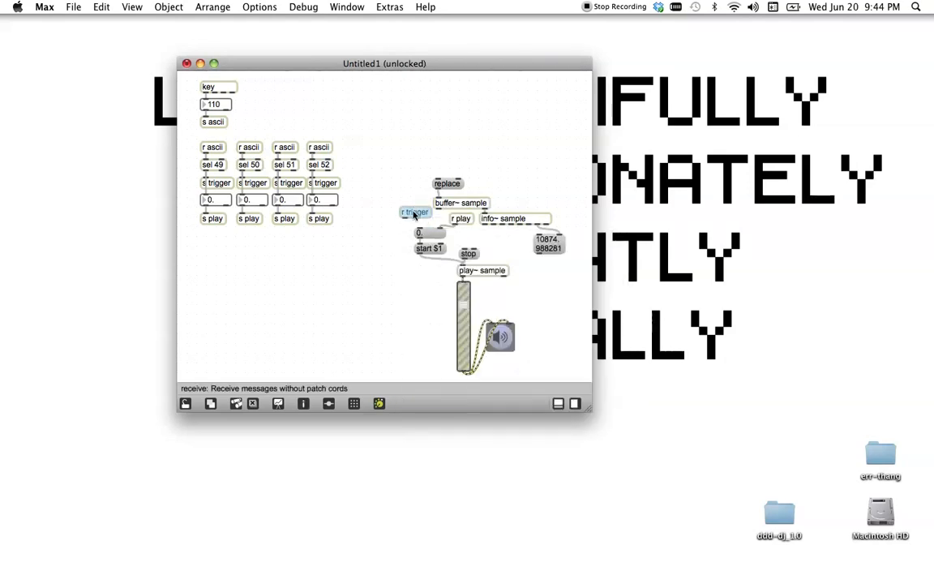
# Step: Place an r trigger receiver beside the start-position number box
pyautogui.click(185, 403)
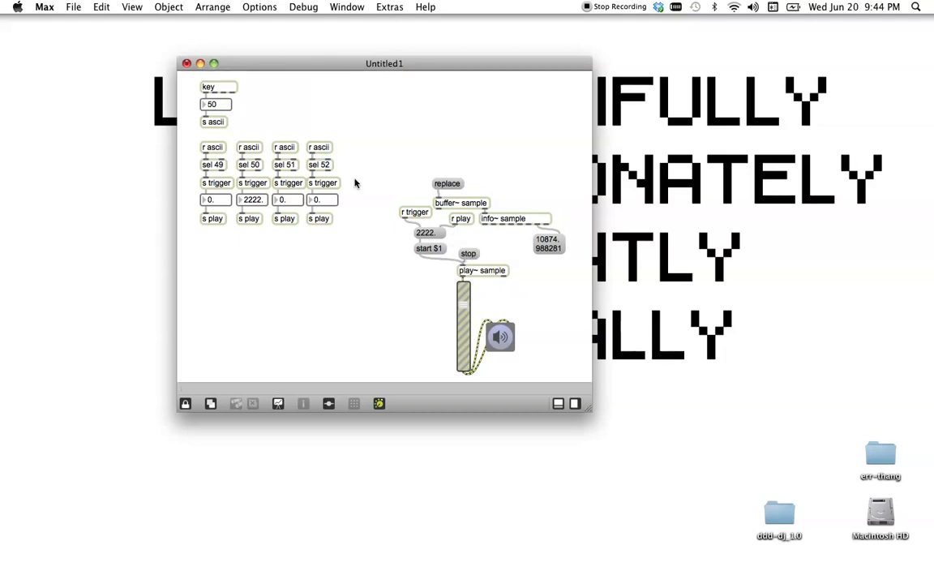
pyautogui.moveTo(430, 248)
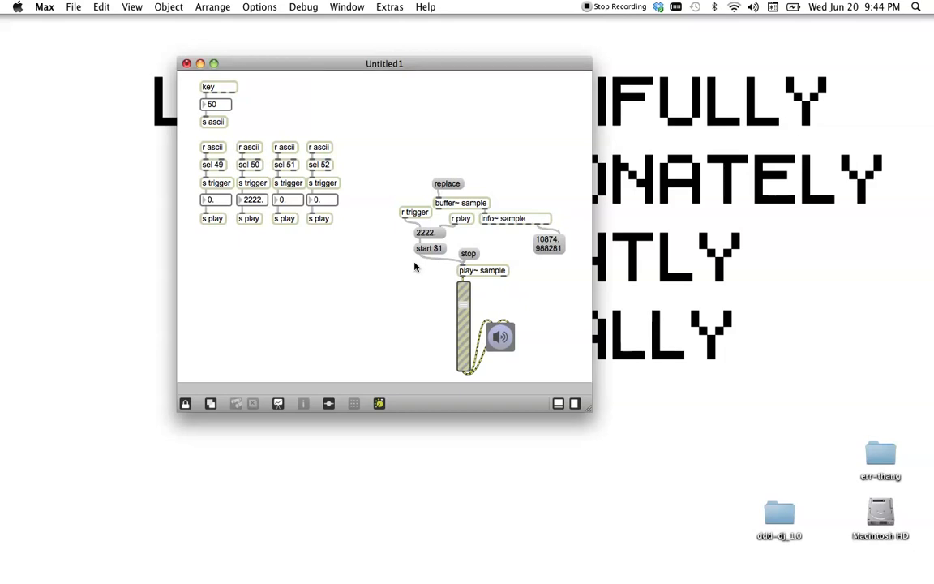
pyautogui.moveTo(406, 218)
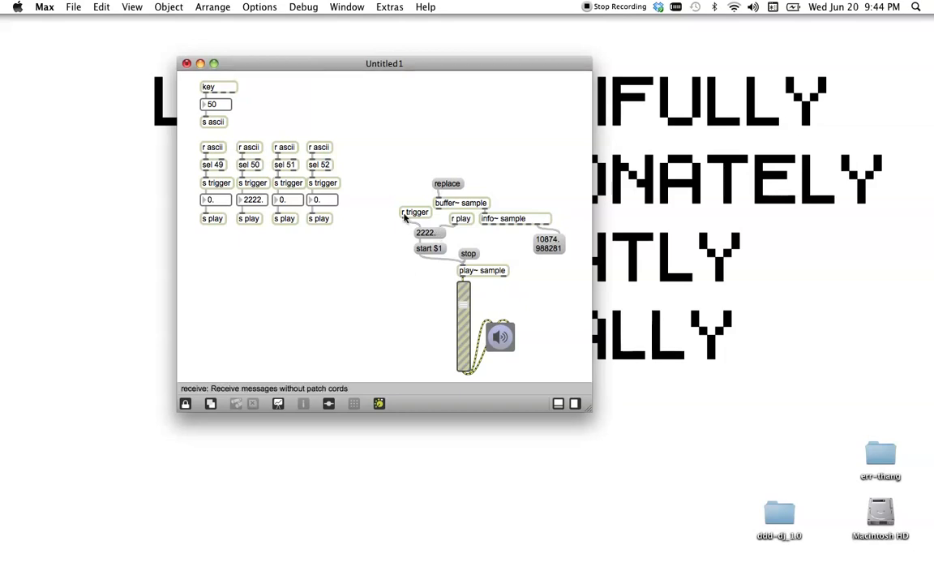
# Step: Toggle the patch lock off, on, and off again to resume editing the layout
pyautogui.click(185, 403)
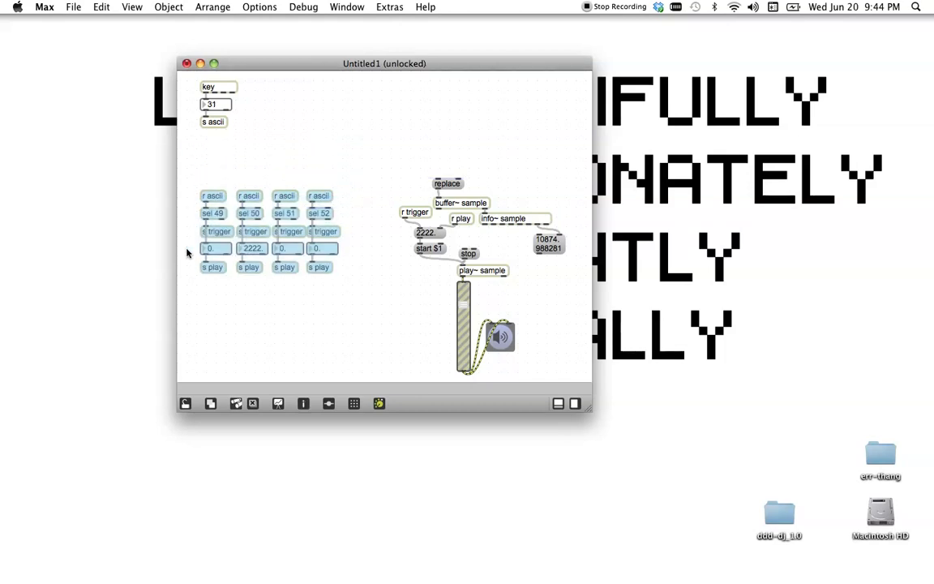
pyautogui.click(185, 403)
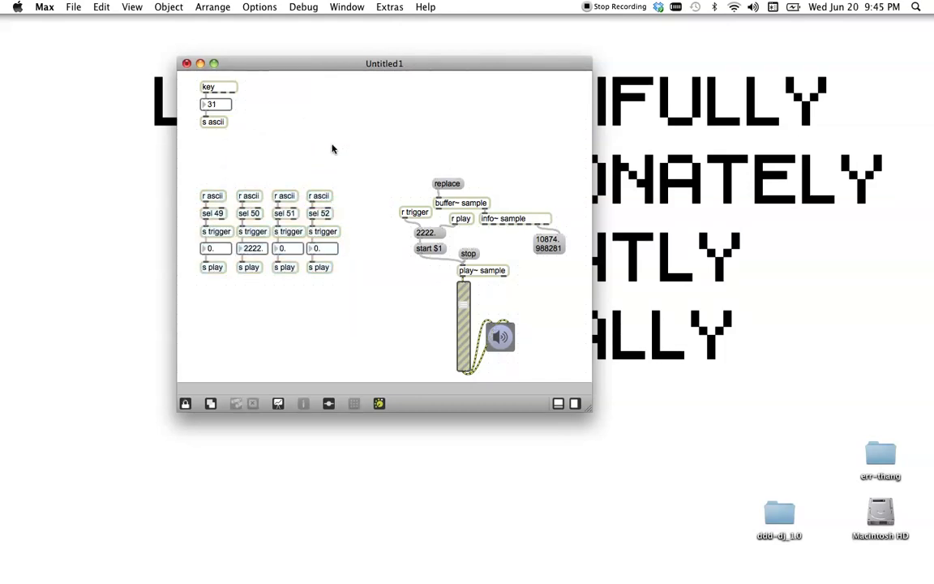
pyautogui.click(185, 403)
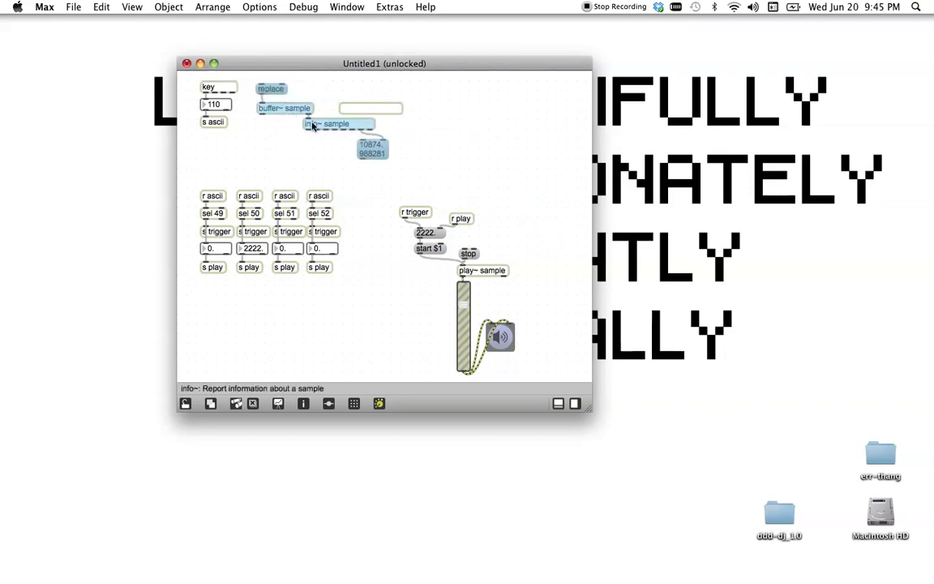
# Step: Move the buffer objects up, and route info~'s length through [/ 4] into the multipliers
pyautogui.moveTo(337, 123); pyautogui.dragTo(282, 128)
pyautogui.write('/ 4')
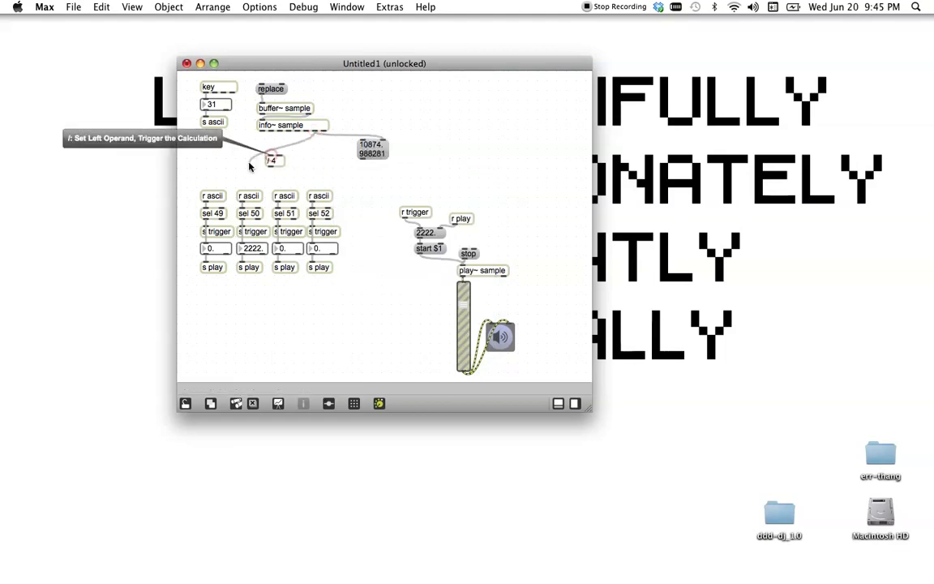
pyautogui.moveTo(271, 160); pyautogui.dragTo(294, 145)
pyautogui.write('* 0')
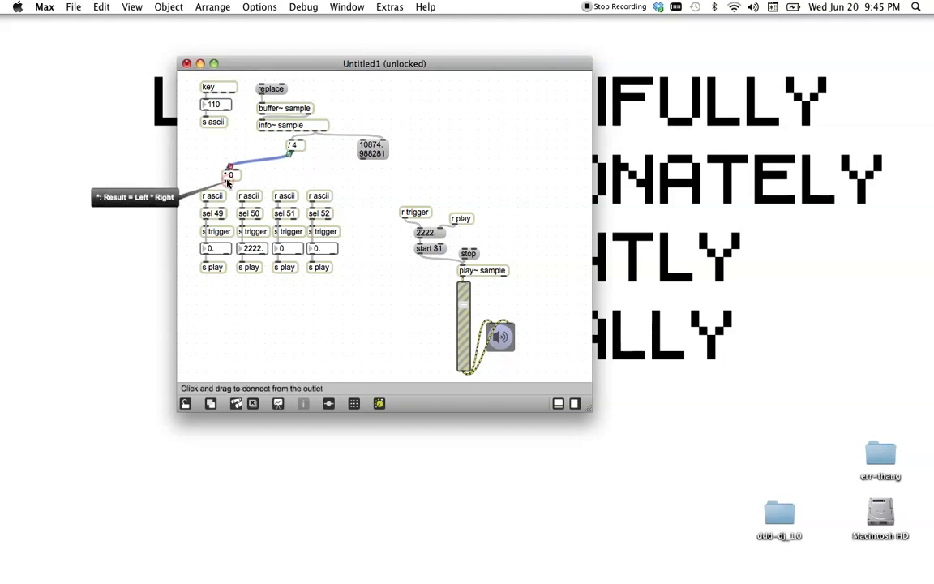
pyautogui.moveTo(231, 179); pyautogui.dragTo(207, 248)
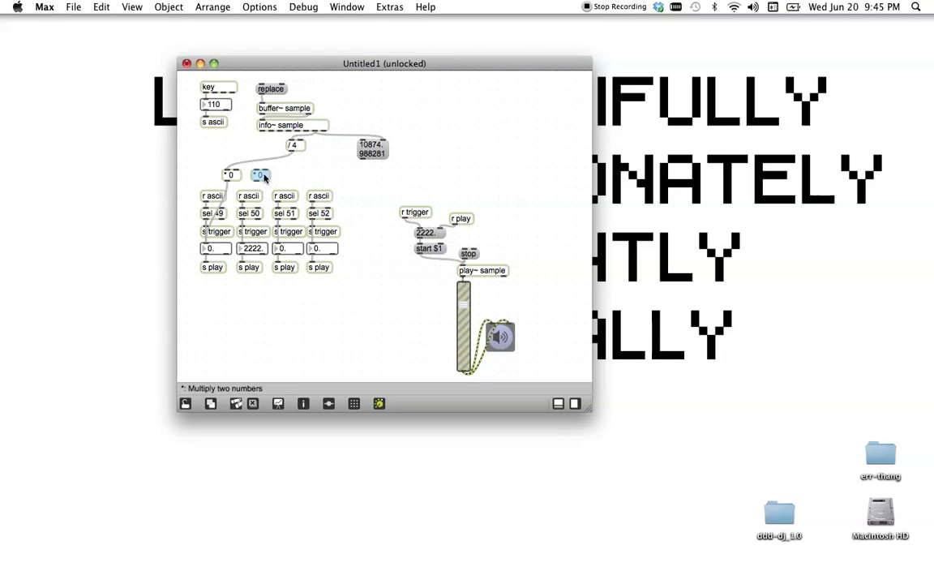
pyautogui.click(260, 175)
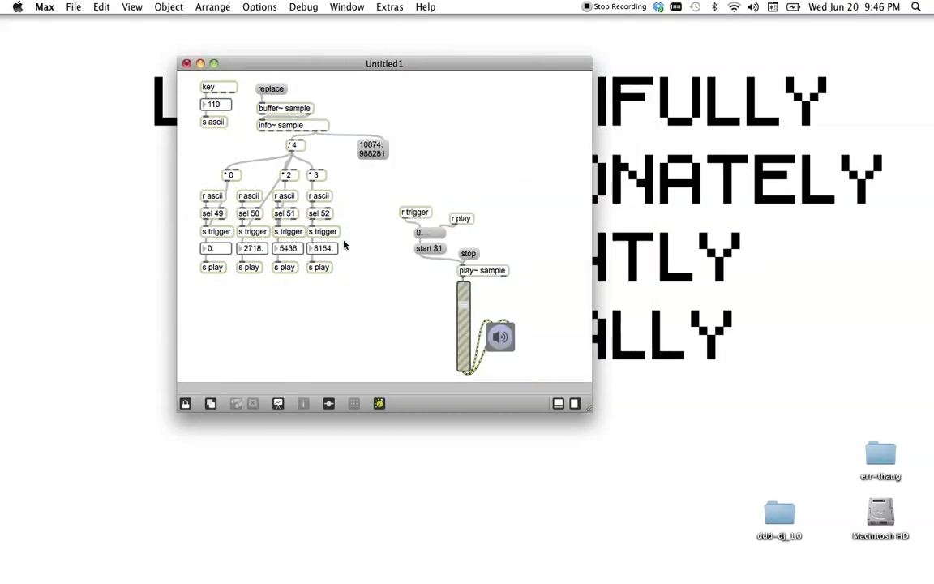
pyautogui.moveTo(290, 231)
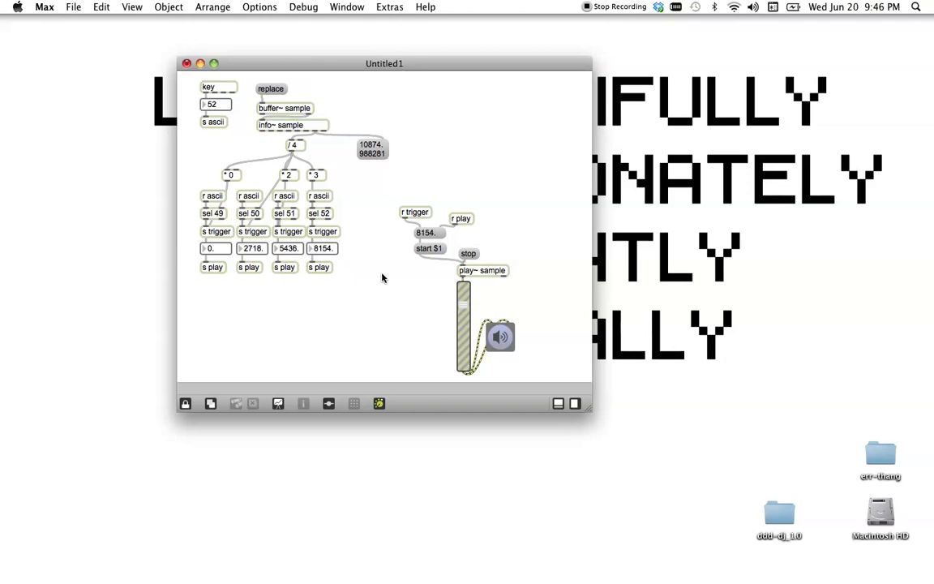
# Step: Trigger key 4 so 8154 enters the start-position number box and playback begins
pyautogui.press('3')
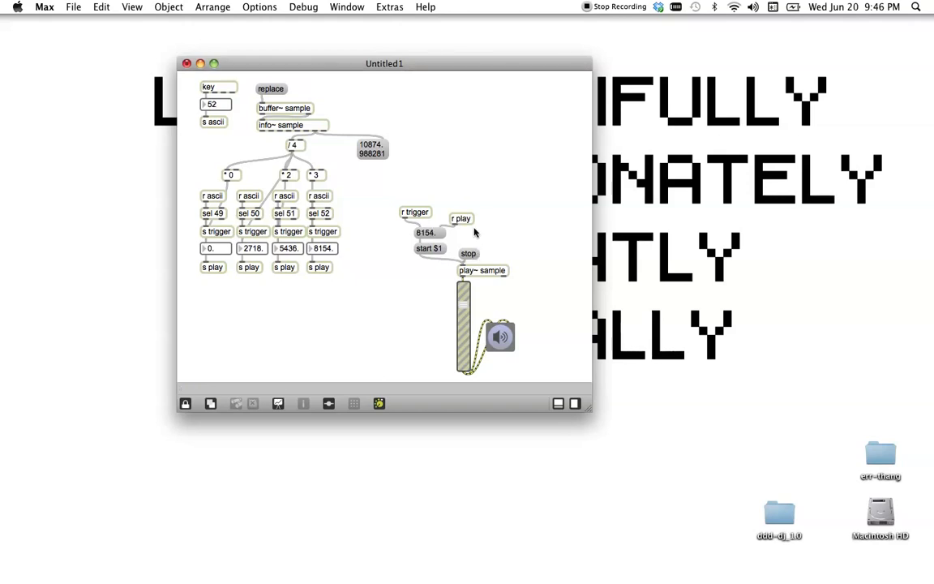
# Step: Create a [transport] object and activate its Global Transport window, placed beside the patch
pyautogui.click(185, 403)
pyautogui.write('transport')
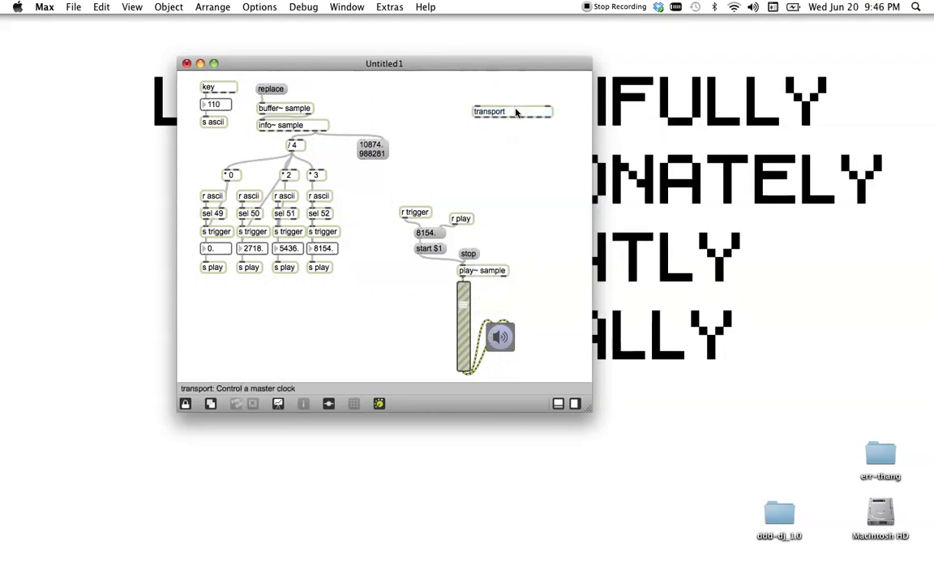
pyautogui.doubleClick(511, 112)
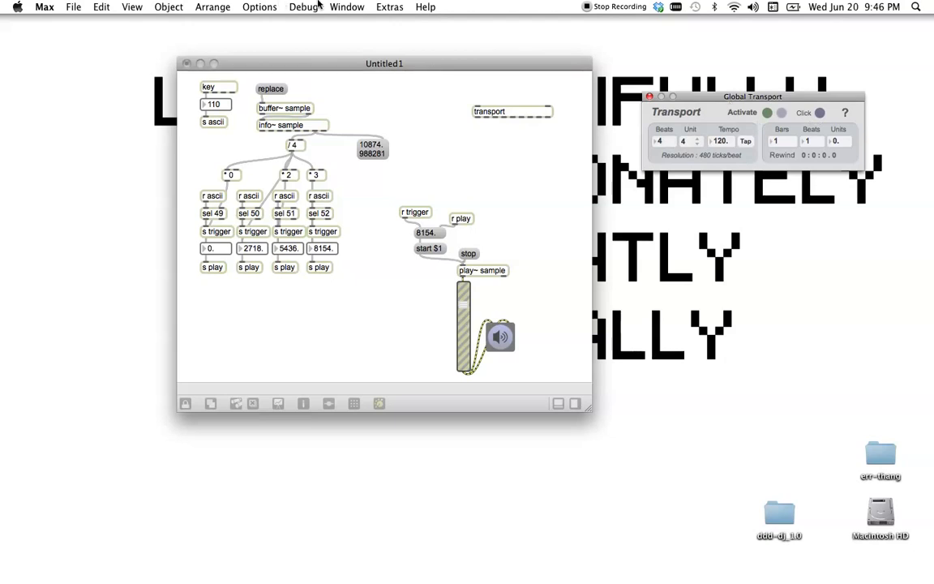
pyautogui.click(389, 6)
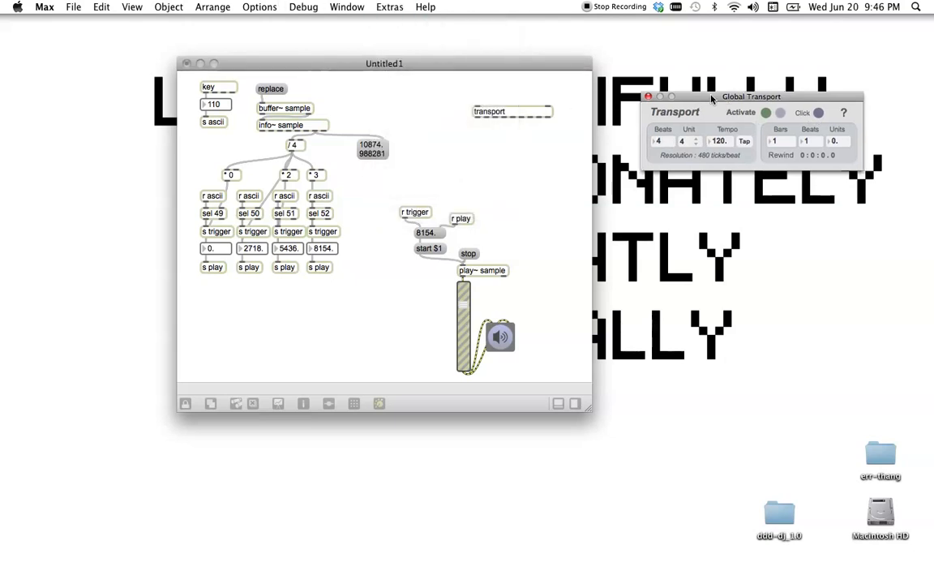
pyautogui.moveTo(752, 96); pyautogui.dragTo(691, 54)
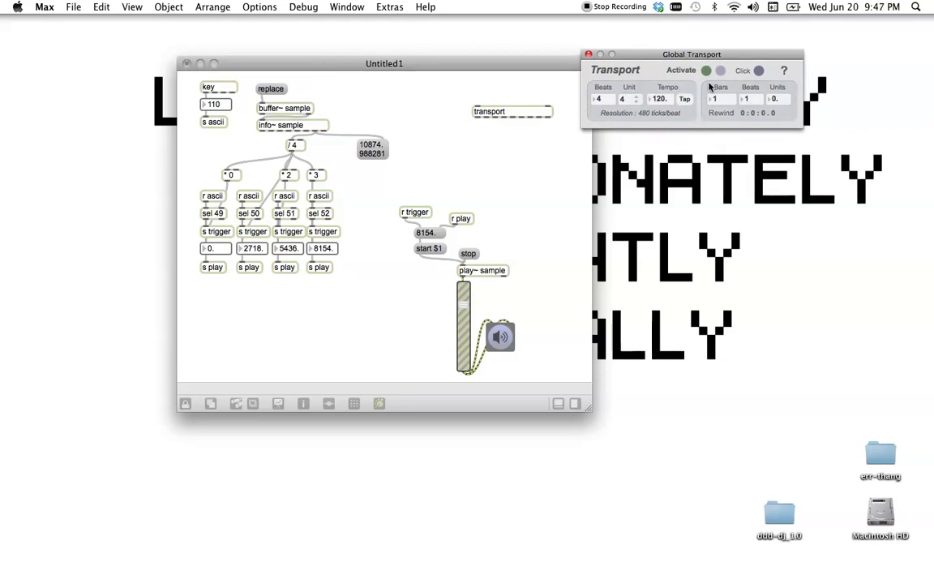
pyautogui.click(706, 71)
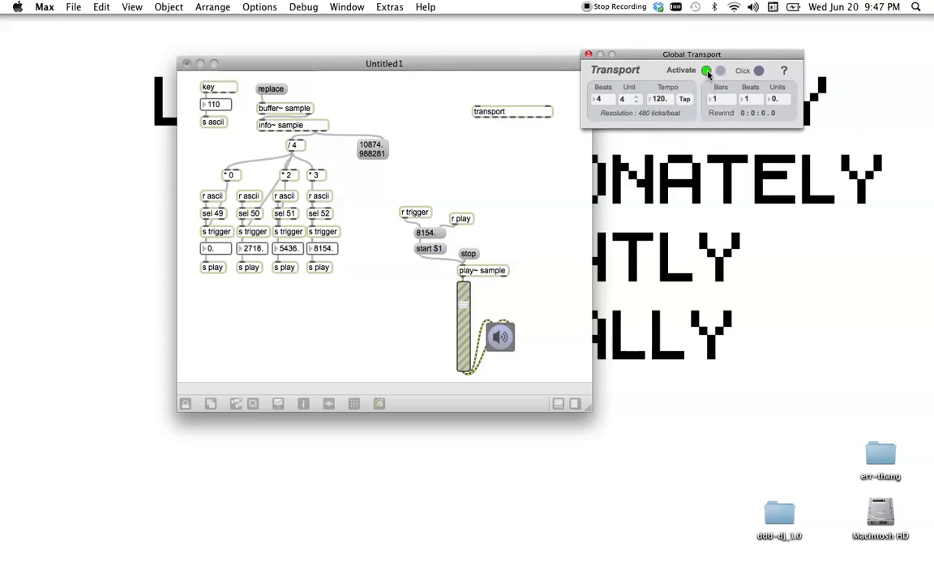
pyautogui.click(706, 71)
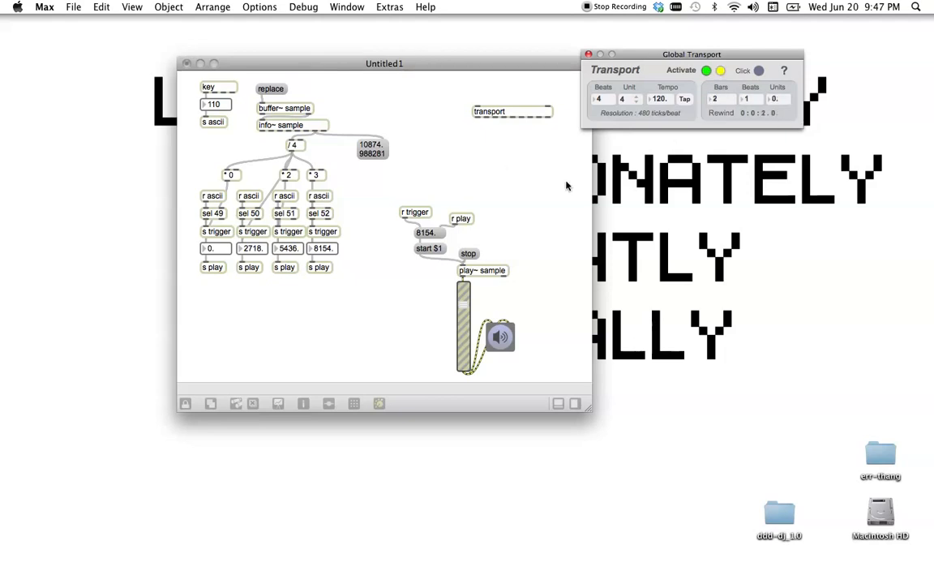
# Step: Drive the transport tempo from a number box via tempo $1, set to 88.5
pyautogui.click(705, 71)
pyautogui.write('tempo $1')
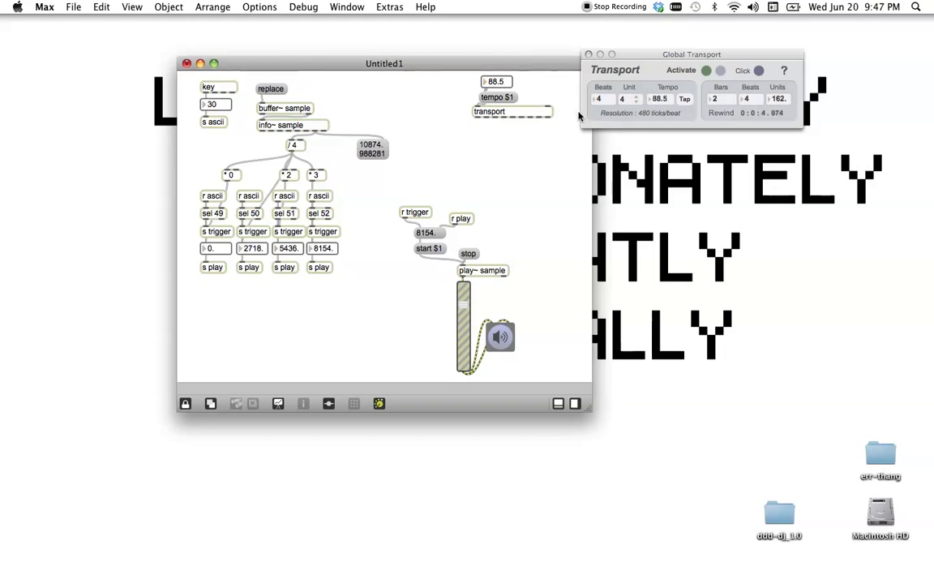
pyautogui.moveTo(450, 155)
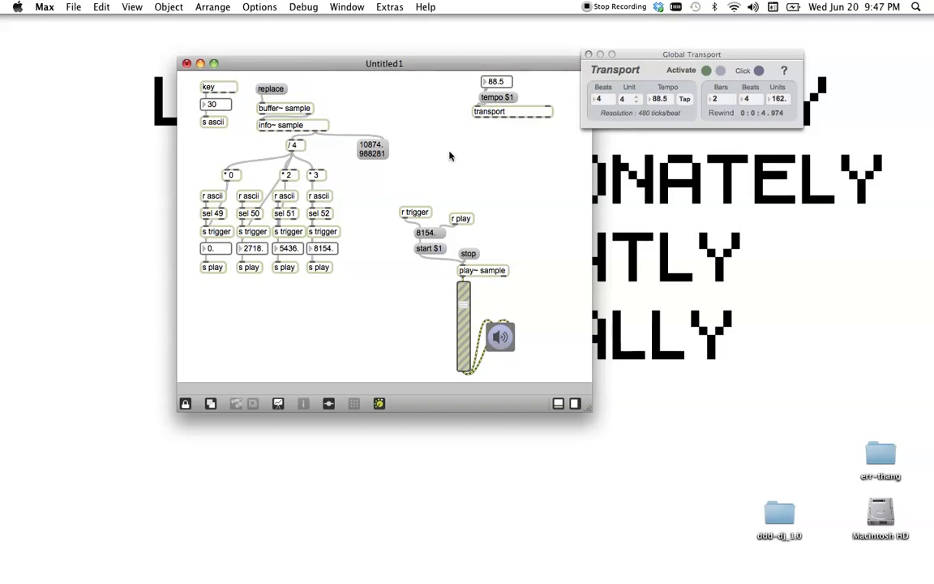
# Step: Enter a new metro object with the 4n quarter-note interval
pyautogui.write('metro')
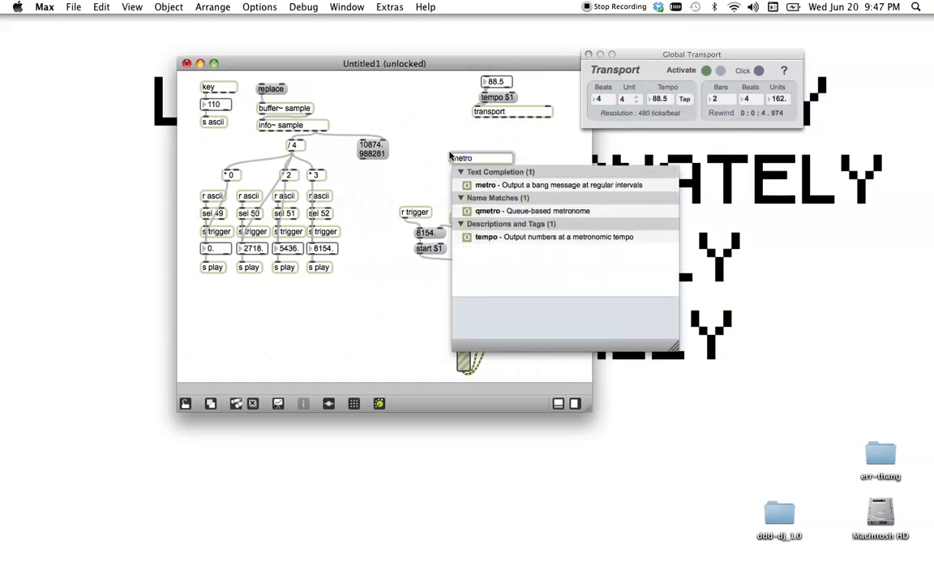
pyautogui.write('2500')
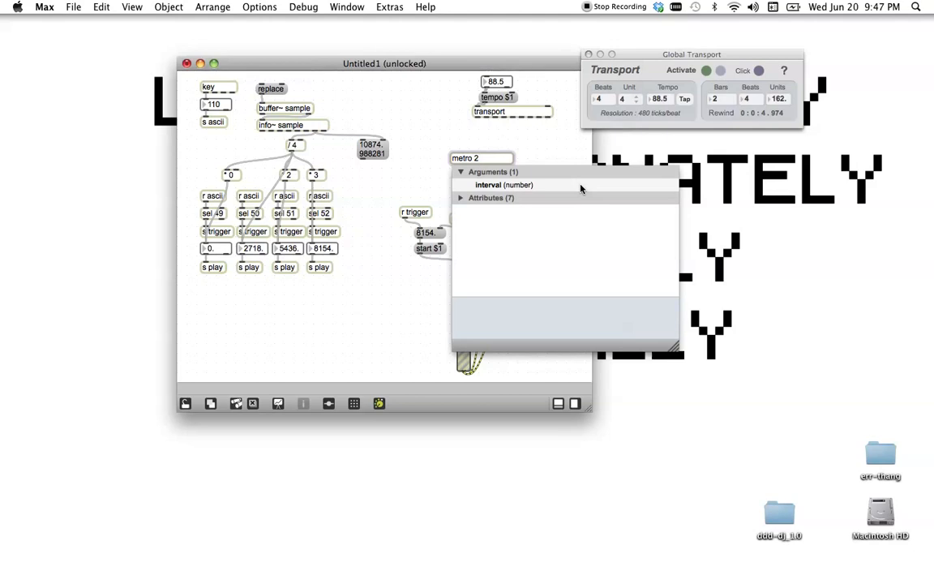
pyautogui.write('n')
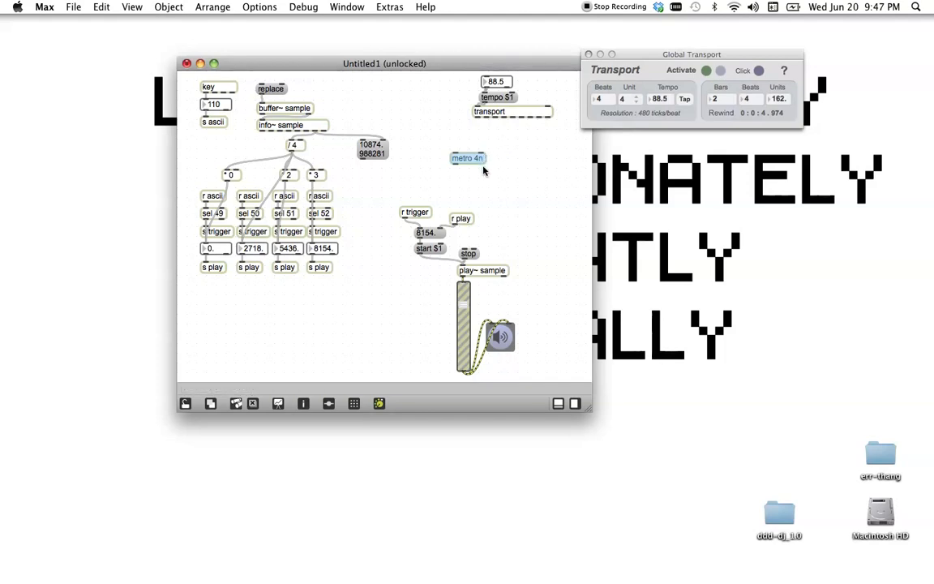
pyautogui.moveTo(468, 158)
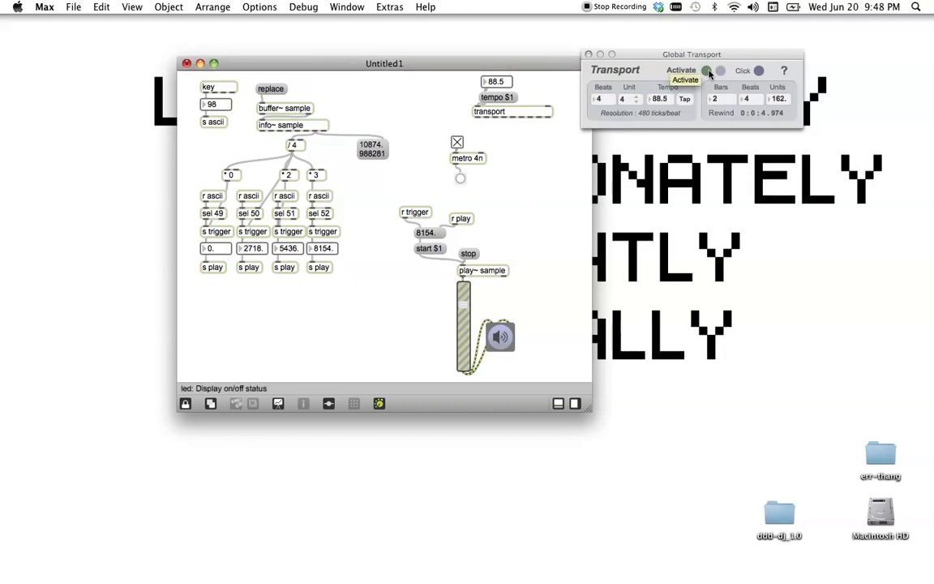
# Step: Activate the Global Transport and move its window out of the way
pyautogui.click(706, 71)
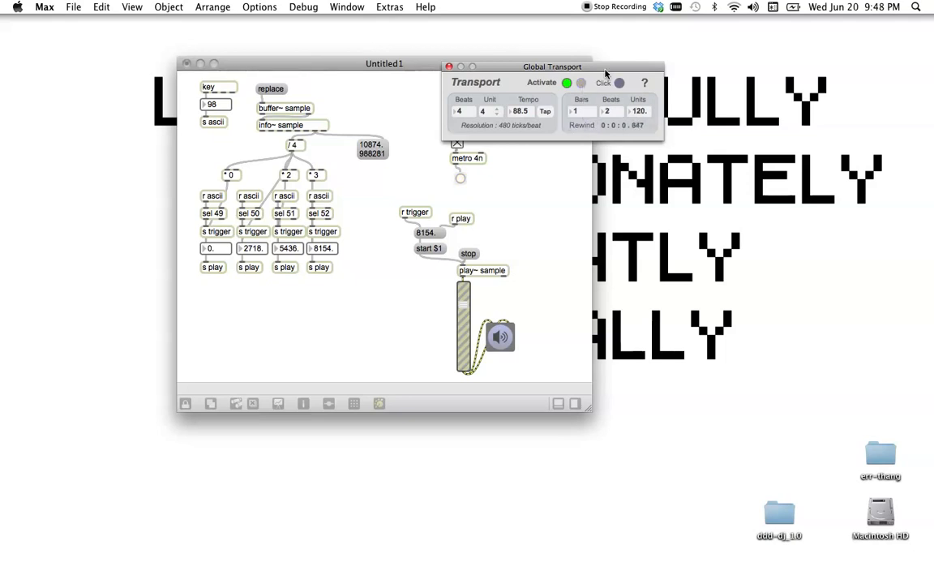
pyautogui.moveTo(553, 66); pyautogui.dragTo(436, 70)
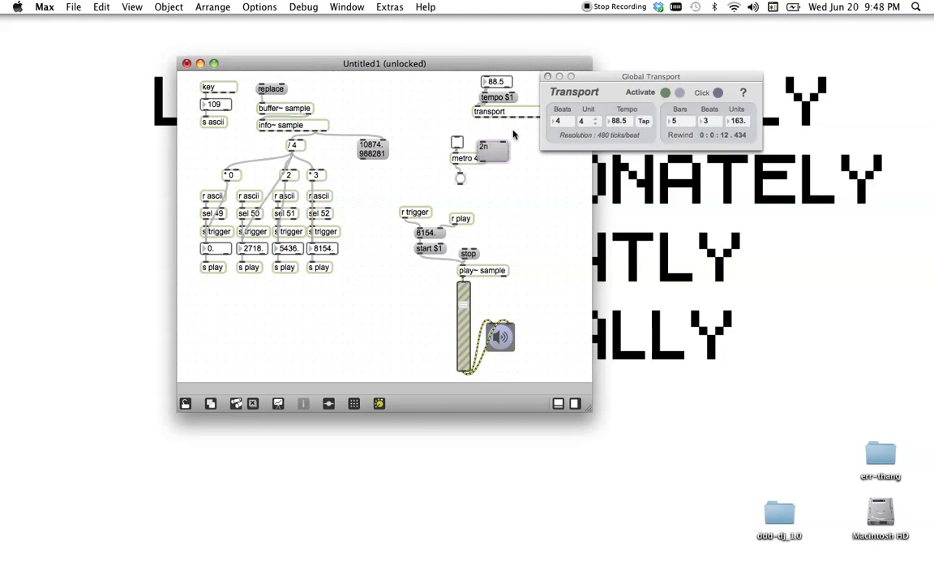
# Step: Place a 2n message by the metro, duplicate it, and edit copies to 4n, 8n, 16n
pyautogui.moveTo(489, 146); pyautogui.dragTo(482, 140)
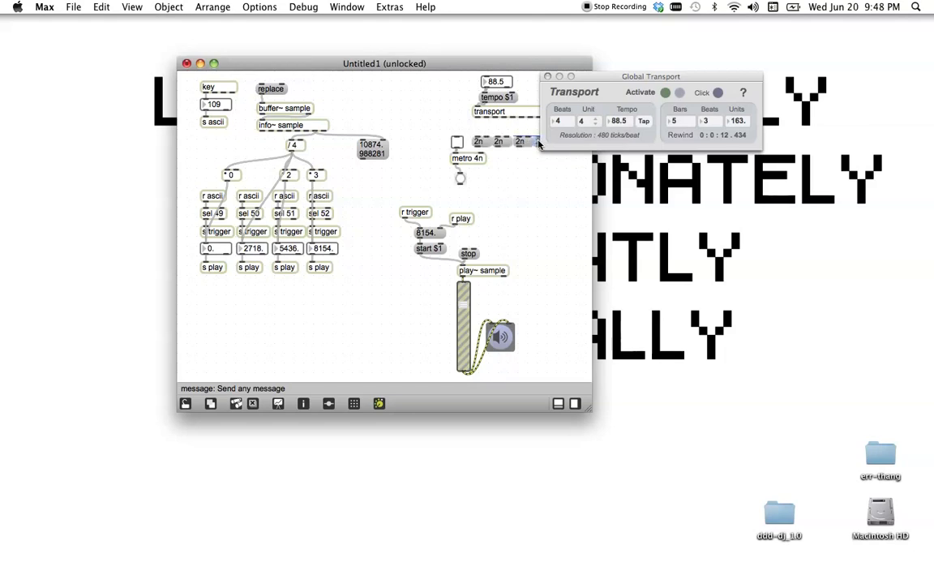
pyautogui.moveTo(650, 75); pyautogui.dragTo(732, 79)
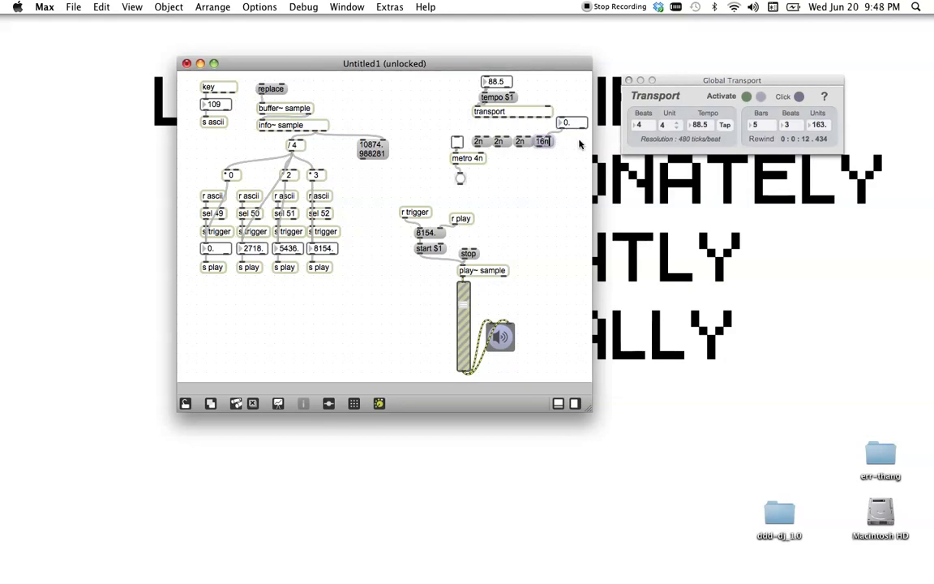
pyautogui.rightClick(542, 141)
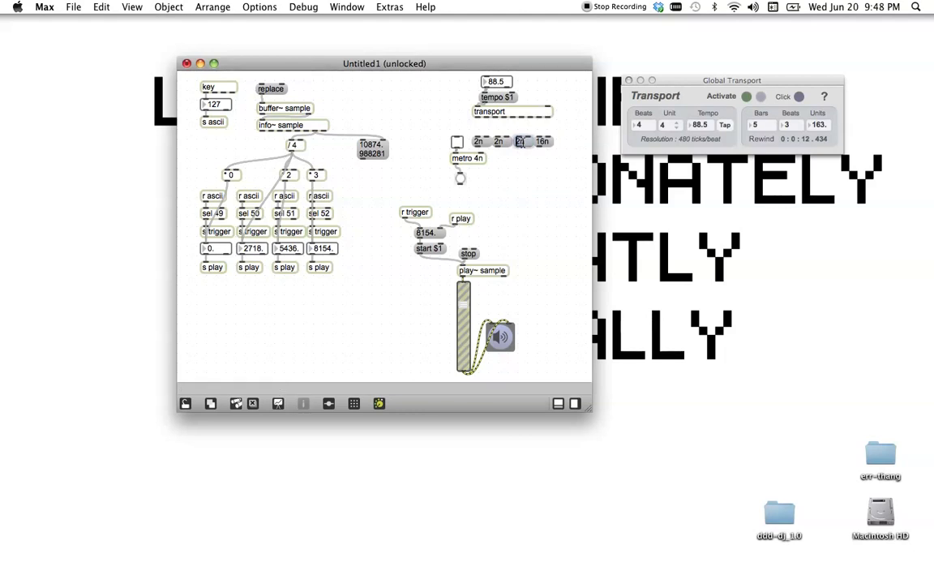
pyautogui.click(519, 142)
pyautogui.write('8')
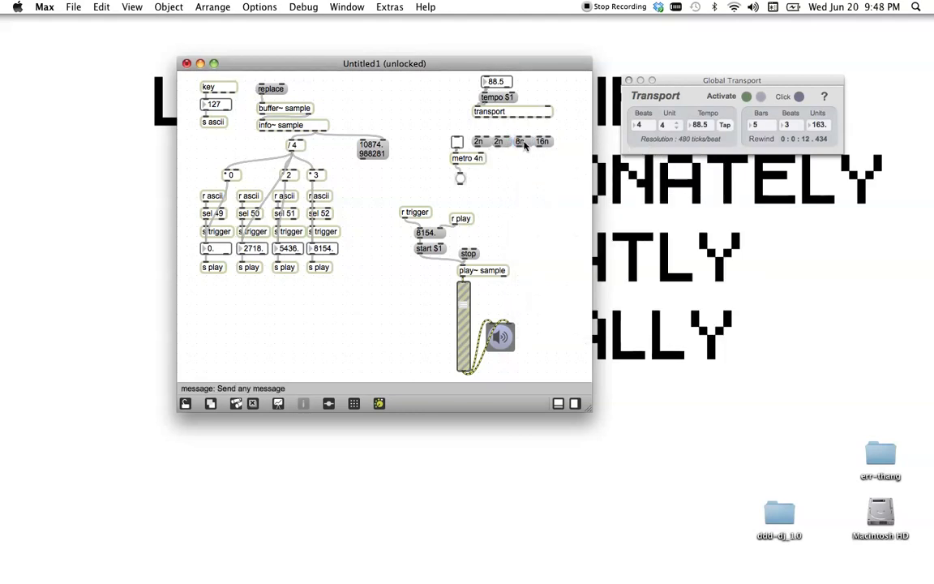
pyautogui.click(501, 141)
pyautogui.write('4')
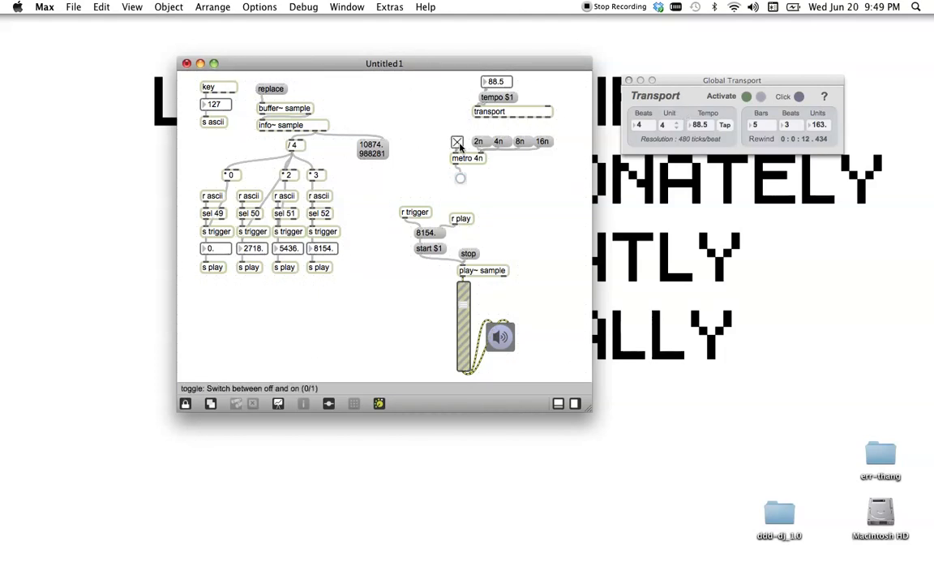
# Step: Rewind the transport, wire metro ticks into the trigger chain, and try 16n and 2n
pyautogui.click(761, 139)
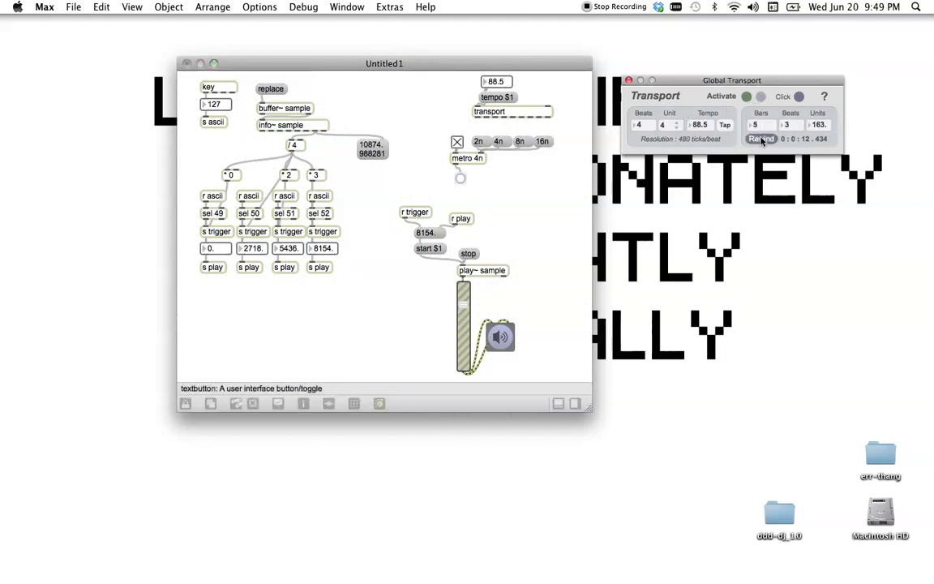
pyautogui.click(760, 137)
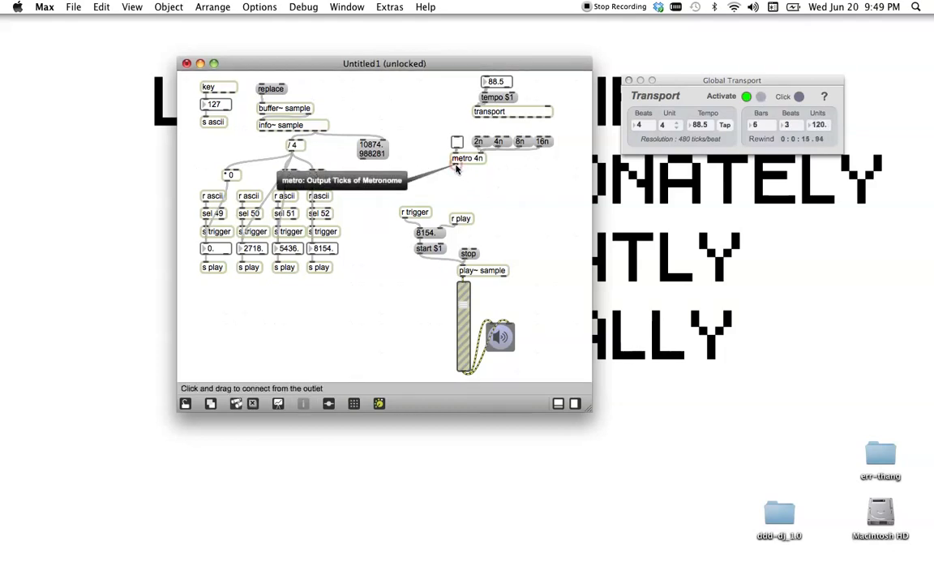
pyautogui.moveTo(456, 168); pyautogui.dragTo(417, 226)
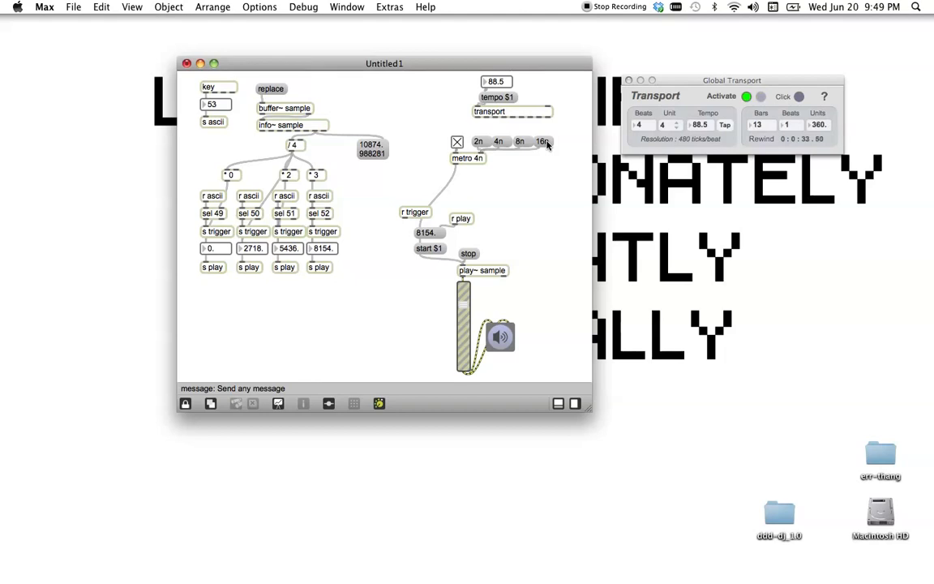
pyautogui.click(478, 141)
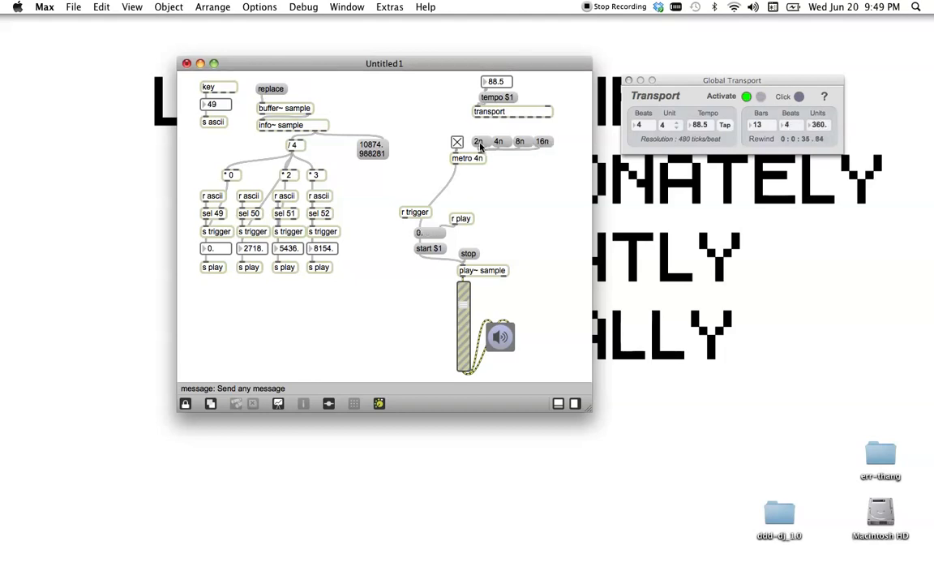
pyautogui.click(457, 141)
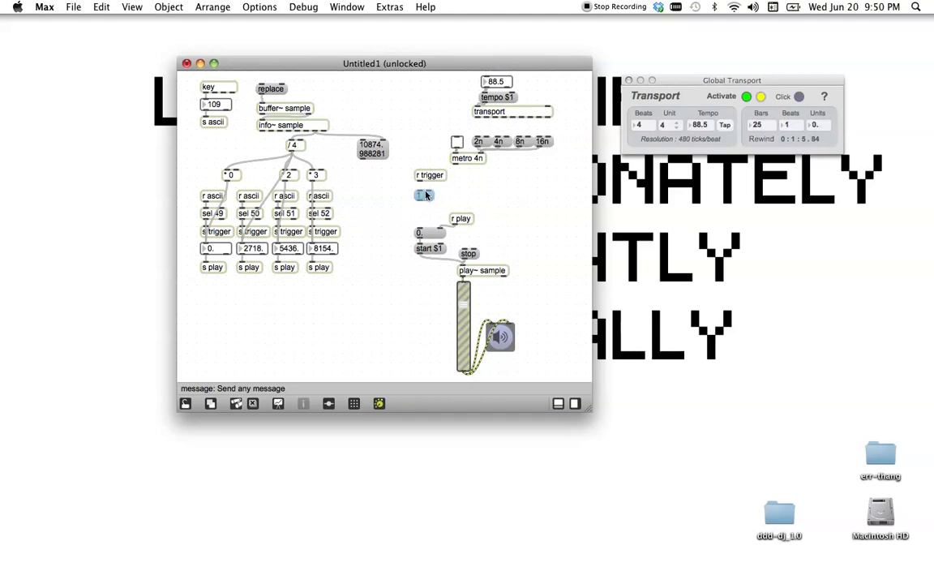
# Step: Put a 1 message and gate 1 0 under r trigger, feeding metro ticks into the gate
pyautogui.moveTo(423, 195); pyautogui.dragTo(423, 190)
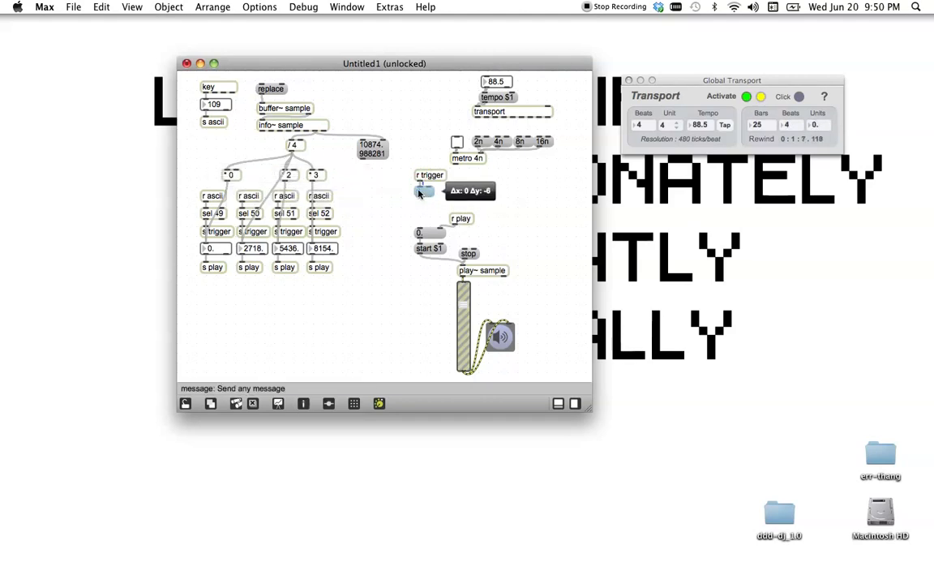
pyautogui.write('gate 1 0')
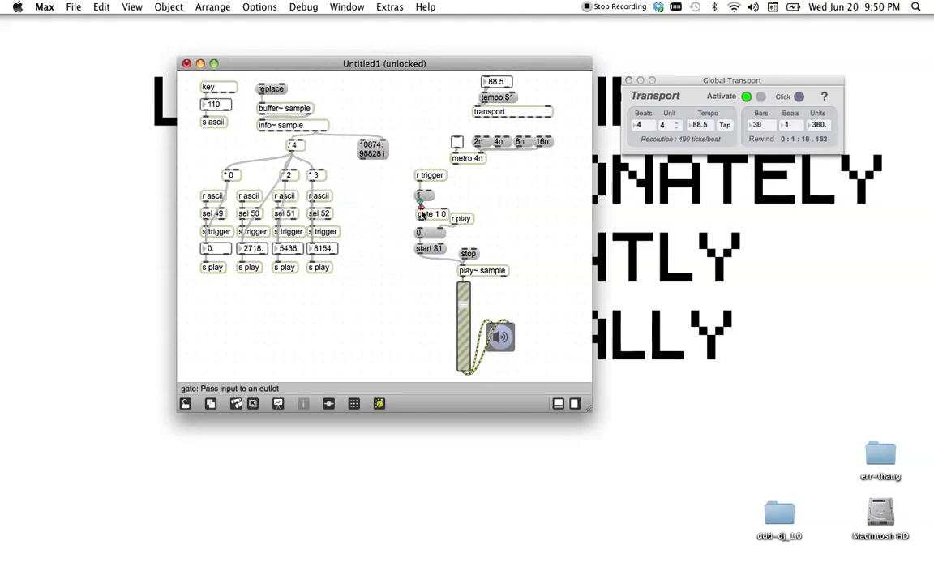
pyautogui.moveTo(432, 221); pyautogui.dragTo(431, 214)
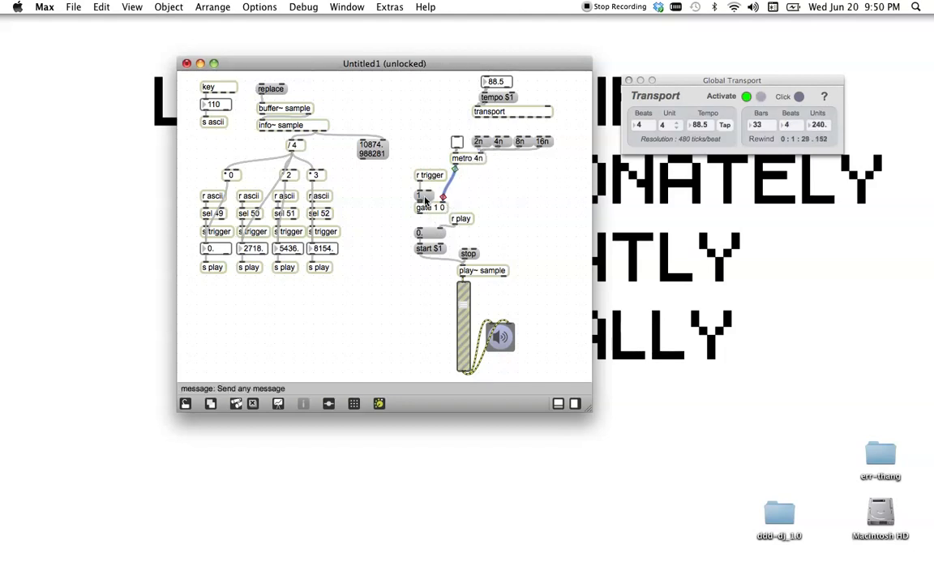
pyautogui.moveTo(423, 197); pyautogui.dragTo(424, 186)
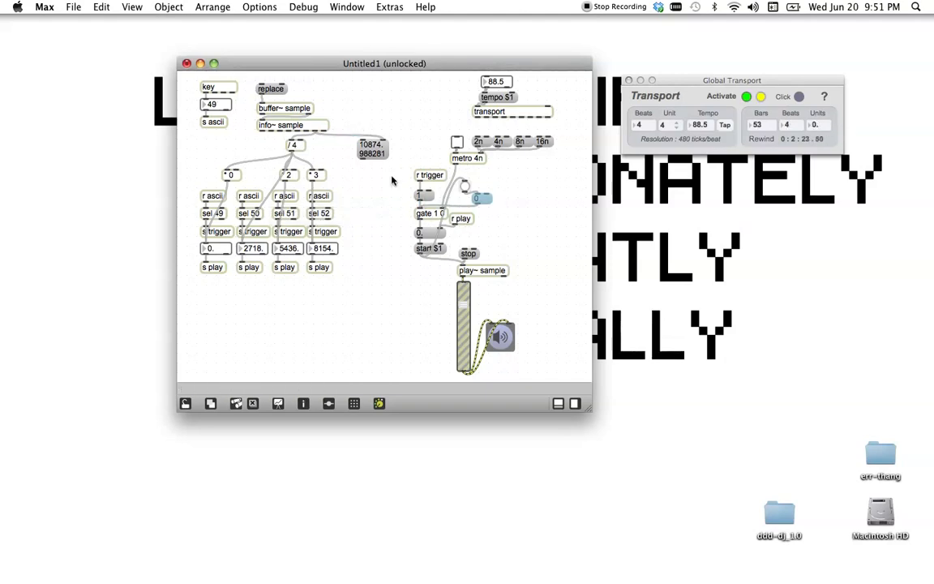
pyautogui.moveTo(424, 213)
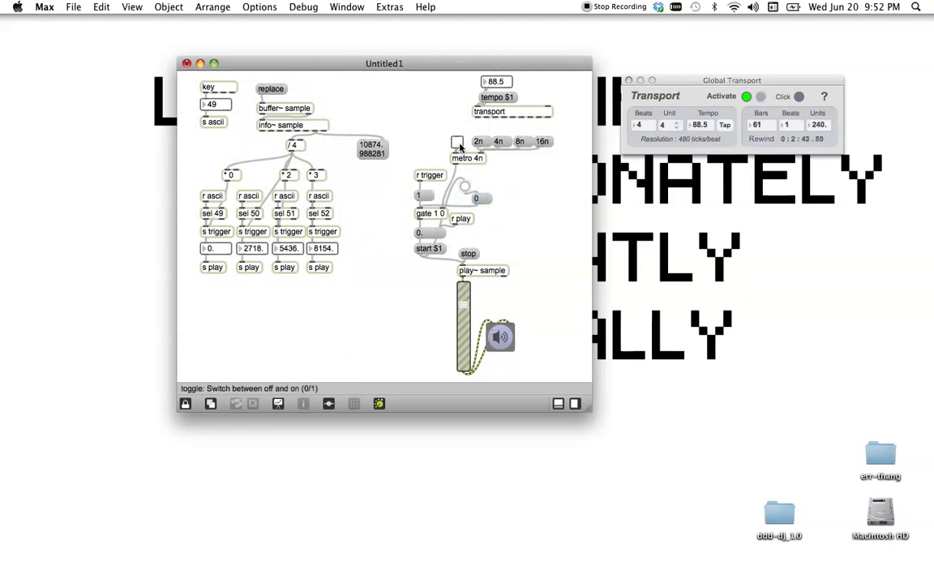
# Step: Switch on the metro toggle in the locked patch to start the metronome
pyautogui.click(458, 142)
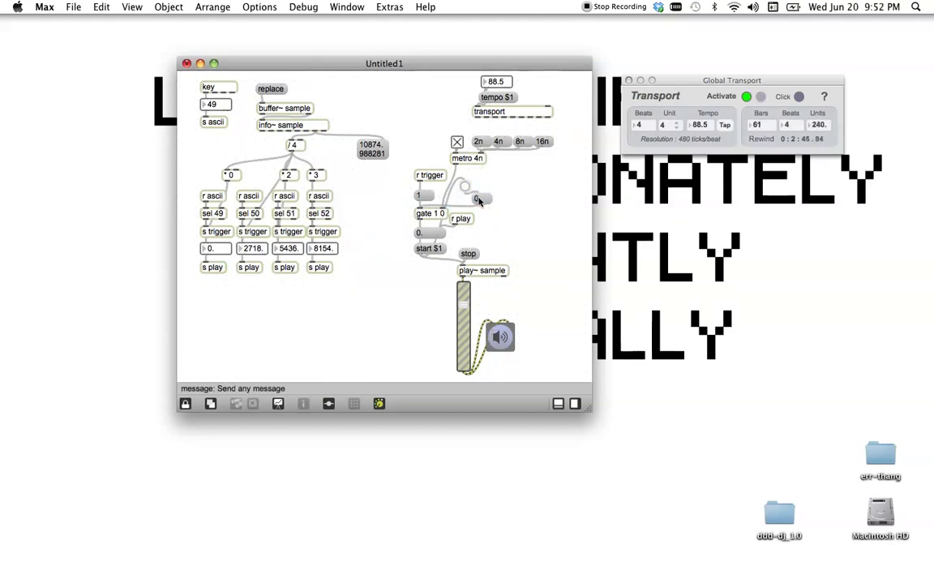